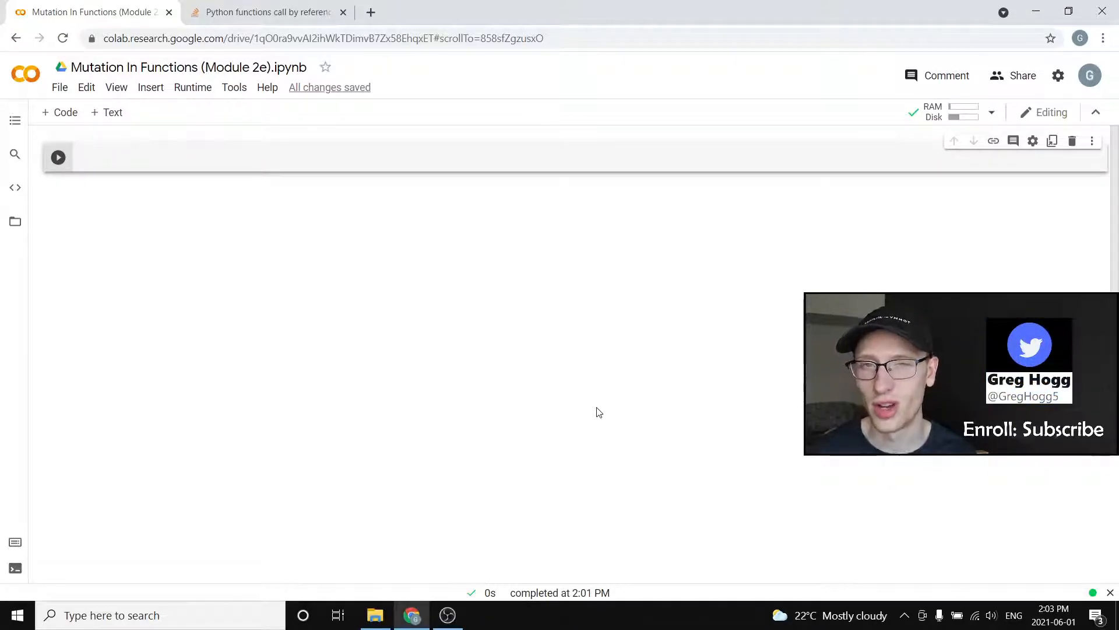
{"action": "mouse_move", "coordinate": [320, 187]}
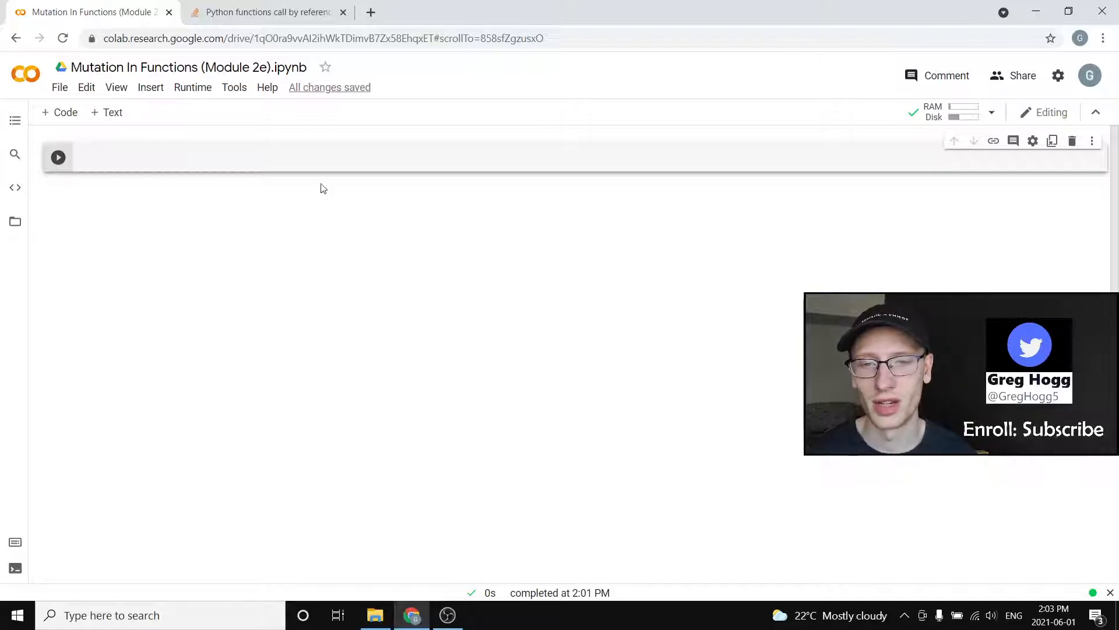
Step: Define f(lst) that sets lst[0] = 5 in the first cell
{"action": "left_click", "coordinate": [181, 165]}
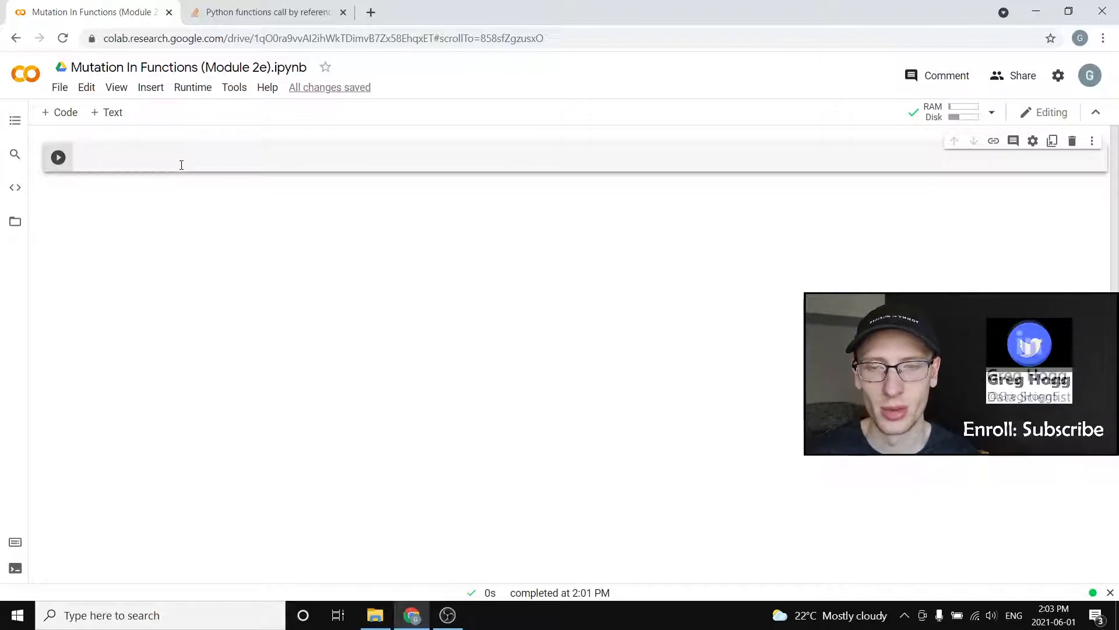
{"action": "type", "text": "def"}
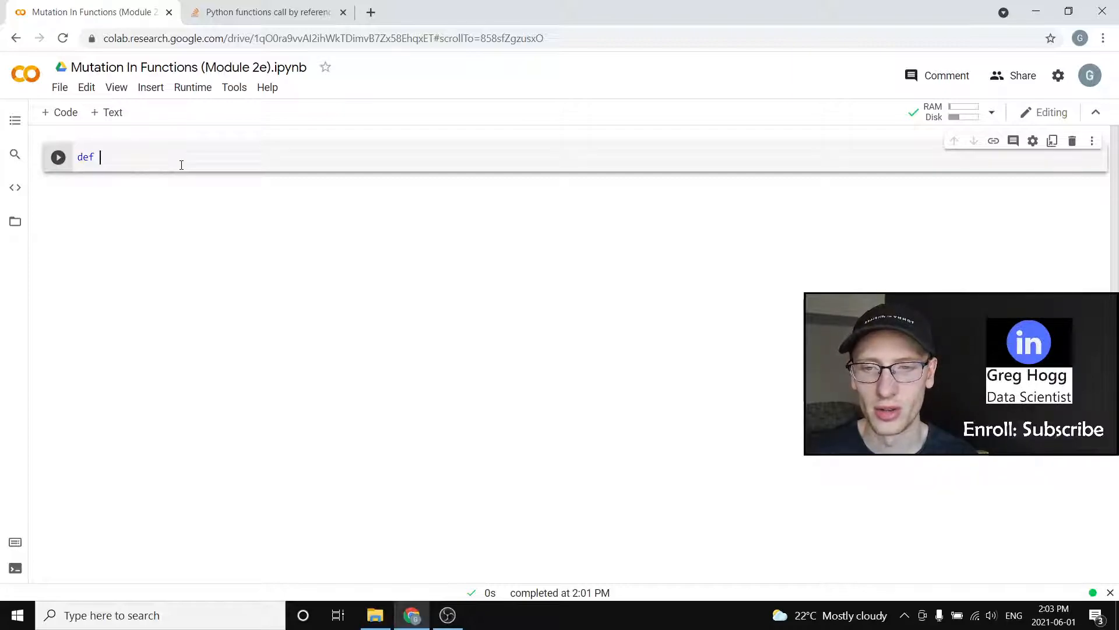
{"action": "type", "text": "f()"}
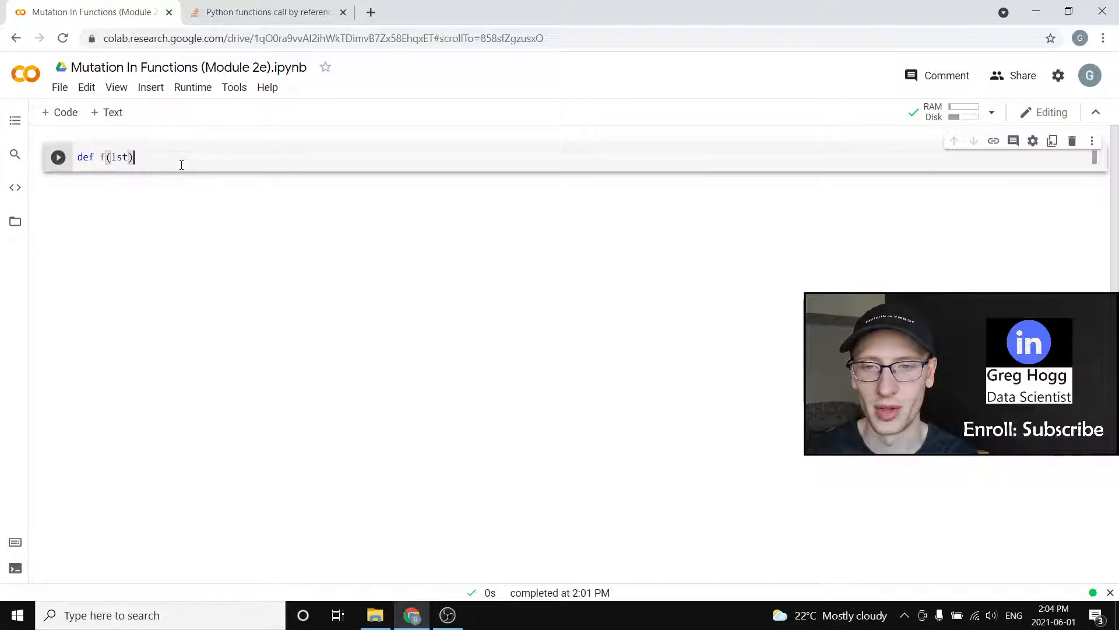
{"action": "type", "text": ":"}
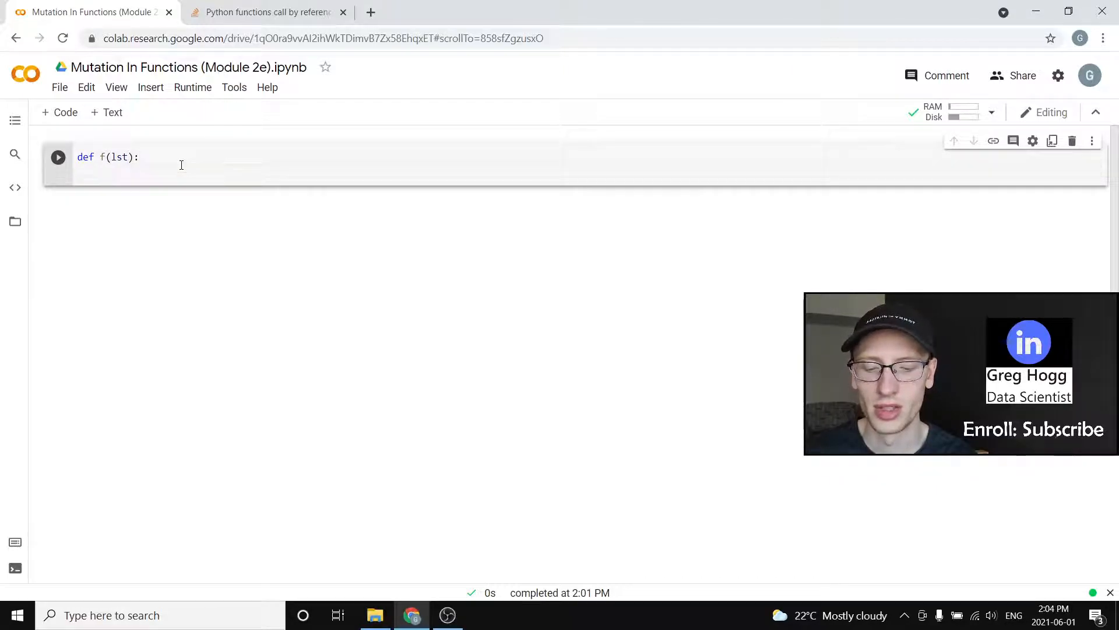
{"action": "type", "text": "l"}
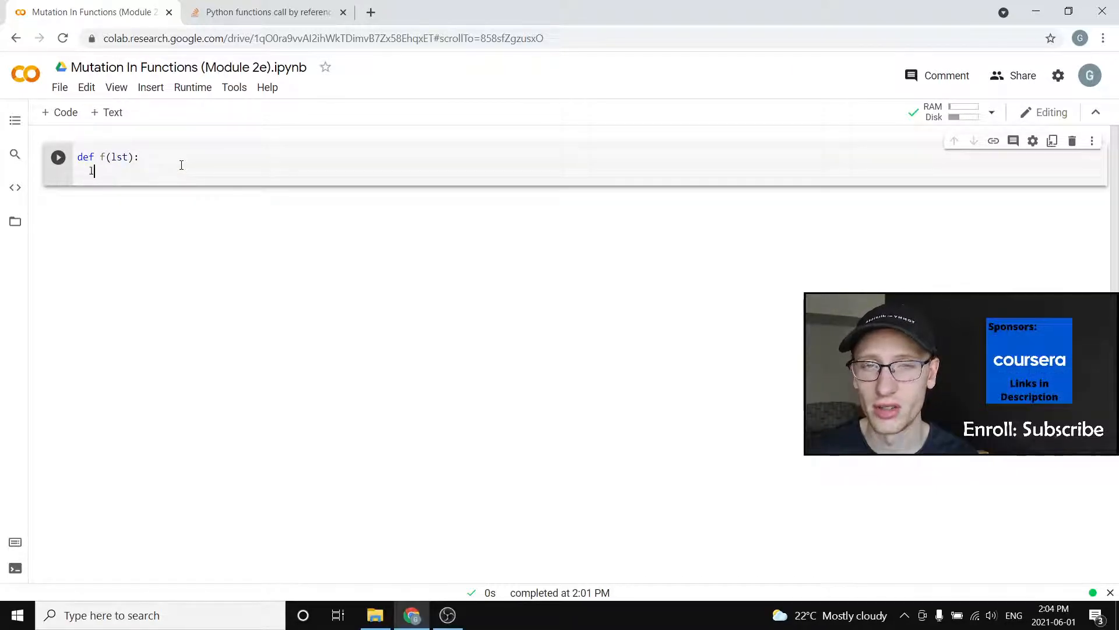
{"action": "type", "text": "st"}
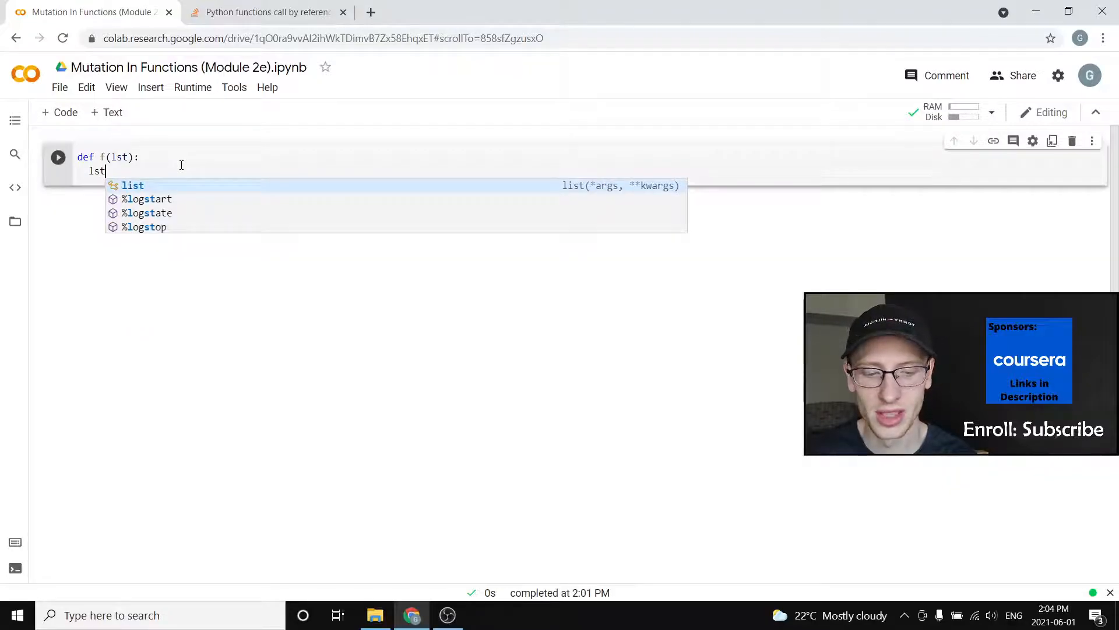
{"action": "type", "text": "[0] = 5"}
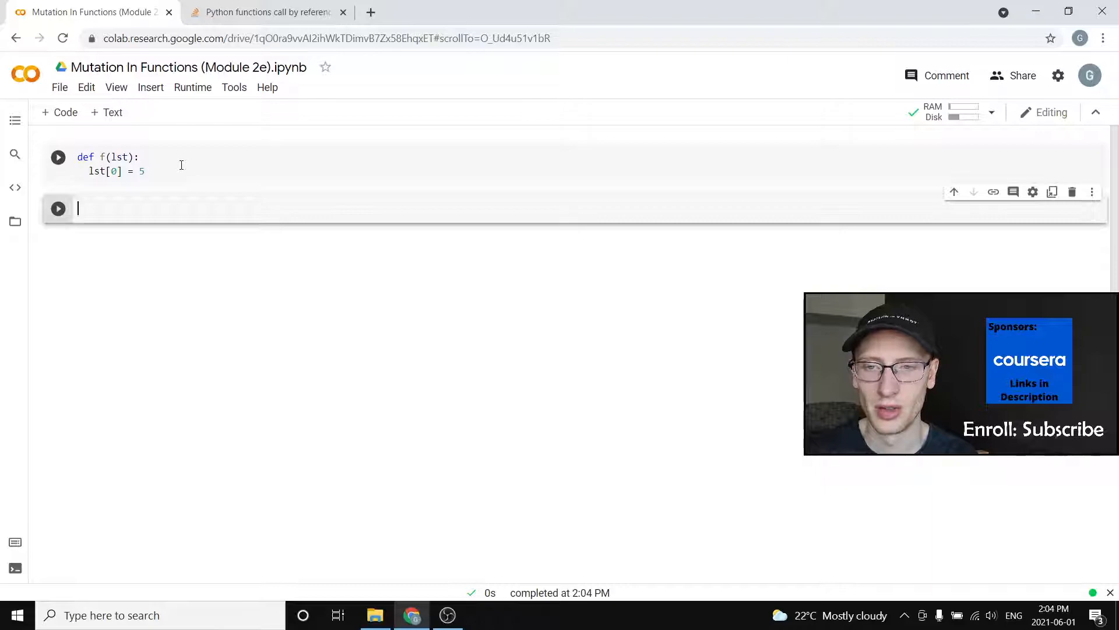
Step: Write a test cell with l = [1, 2, 3], f(l), and l
{"action": "type", "text": "1, ]"}
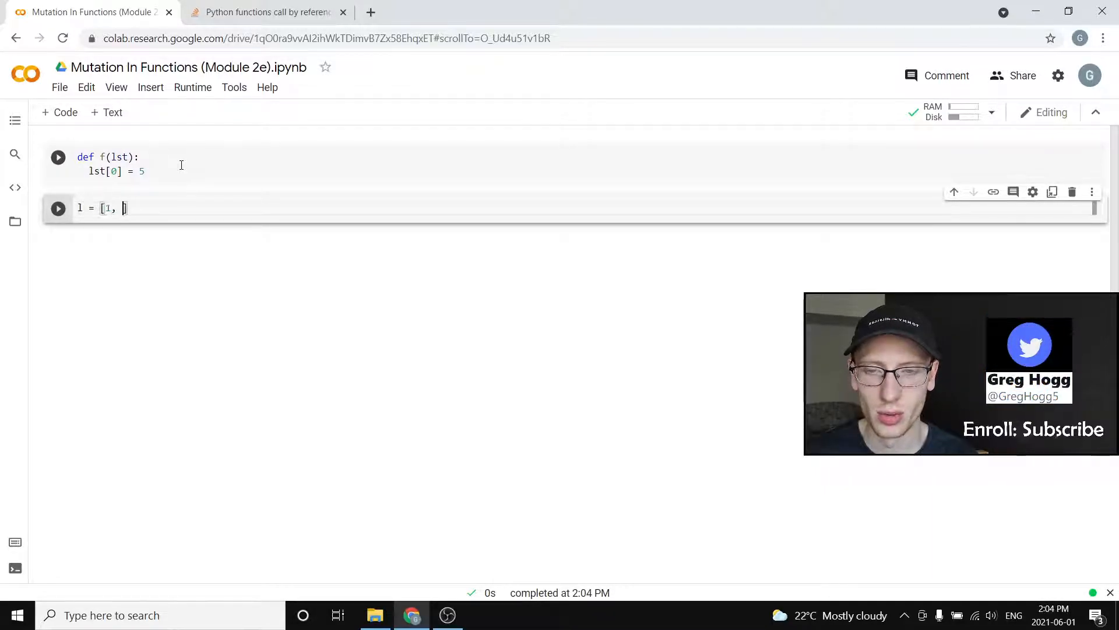
{"action": "type", "text": "2, 3]"}
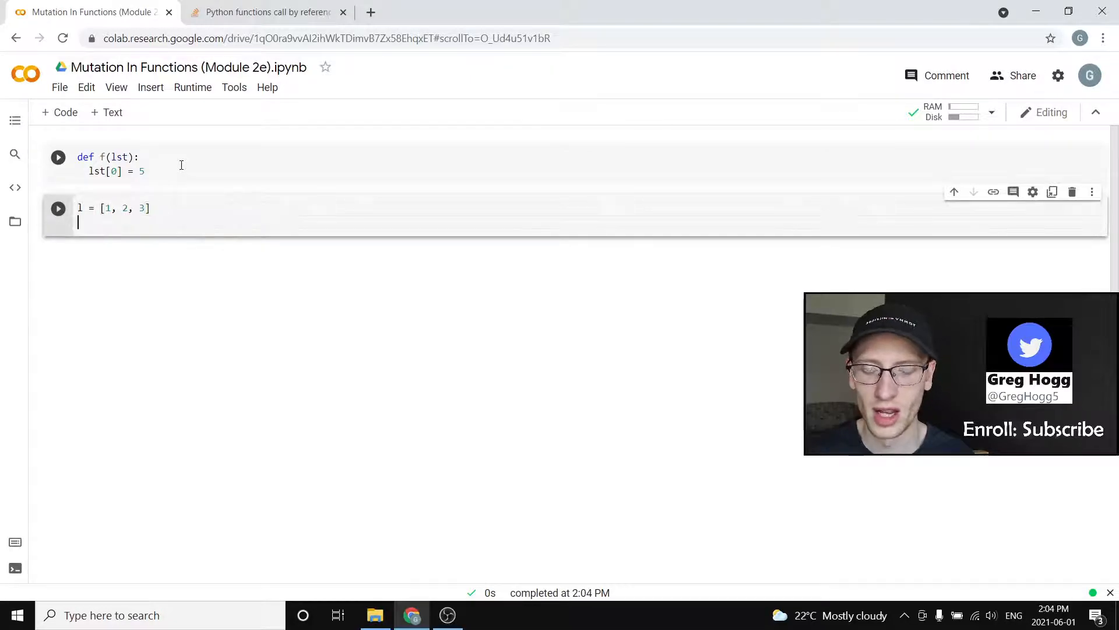
{"action": "type", "text": "f()"}
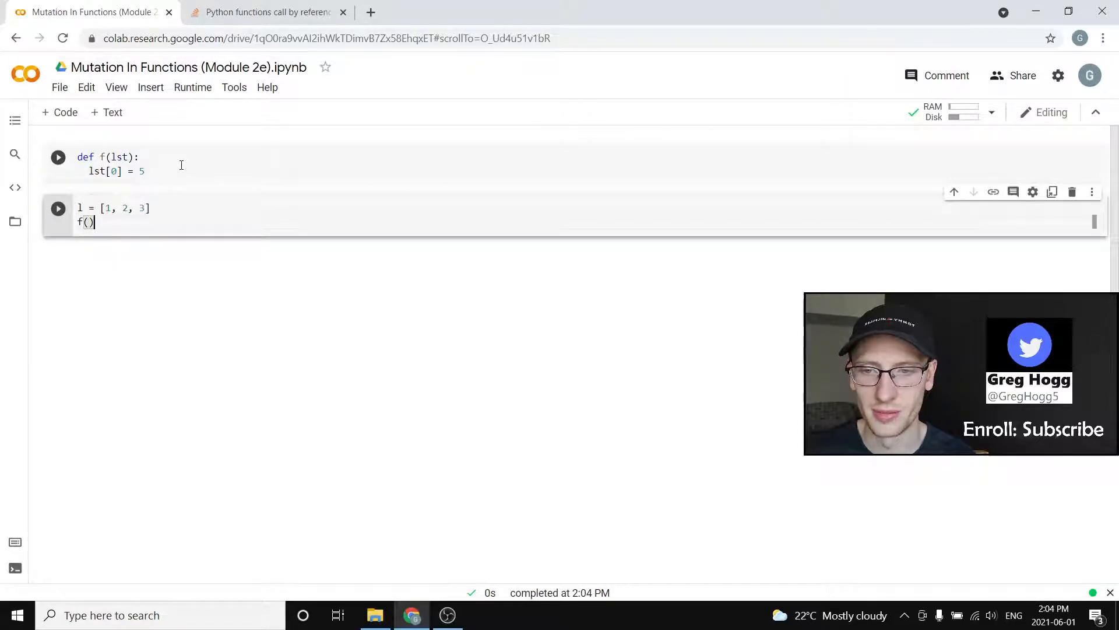
{"action": "key", "text": "Backspace"}
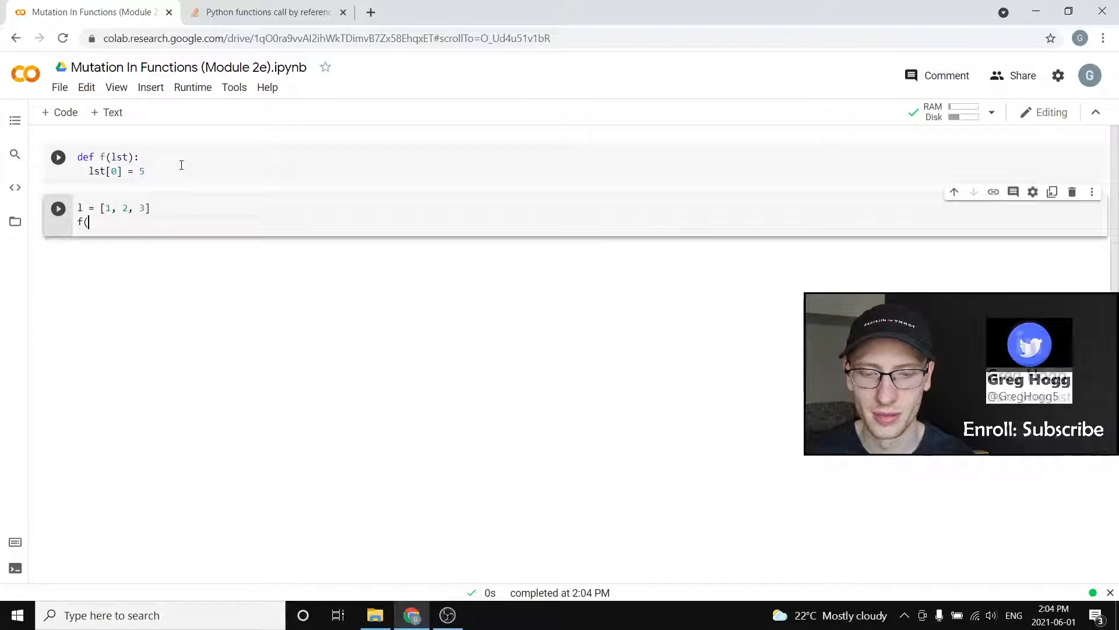
{"action": "type", "text": "l)"}
{"action": "type", "text": "l"}
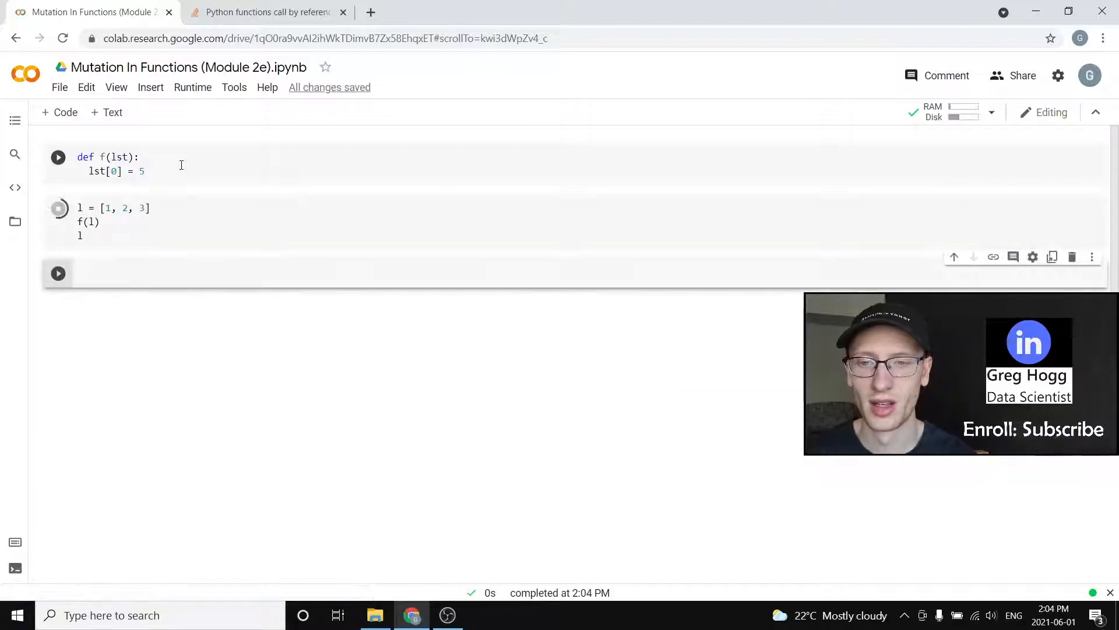
Step: Run the test cell to get [5, 2, 3], then return to editing the function cell
{"action": "left_click", "coordinate": [58, 208]}
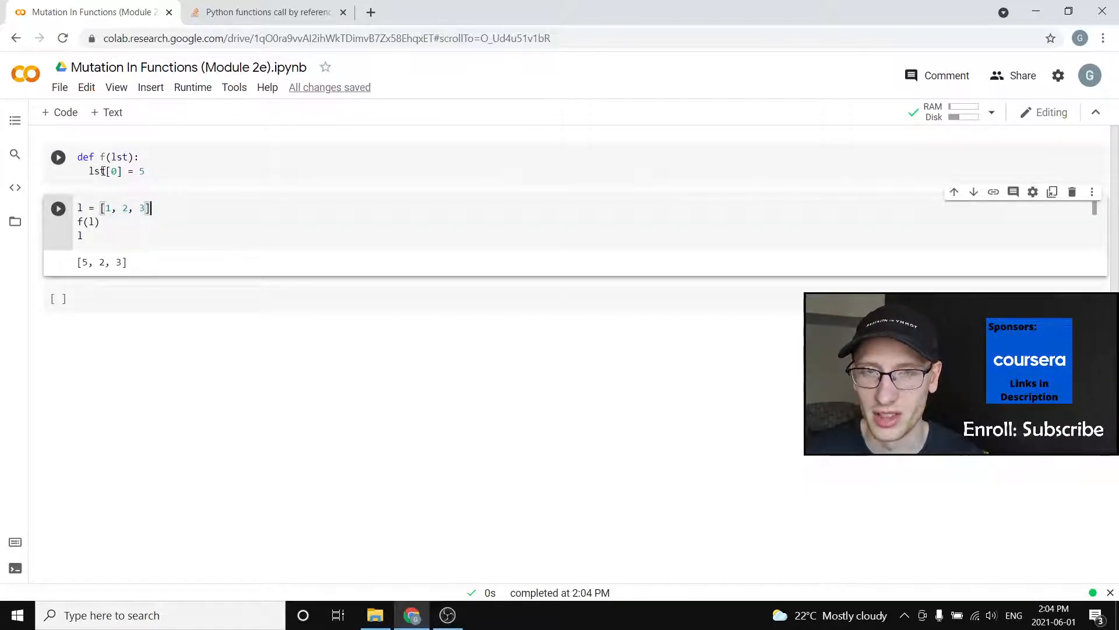
{"action": "left_click", "coordinate": [58, 157]}
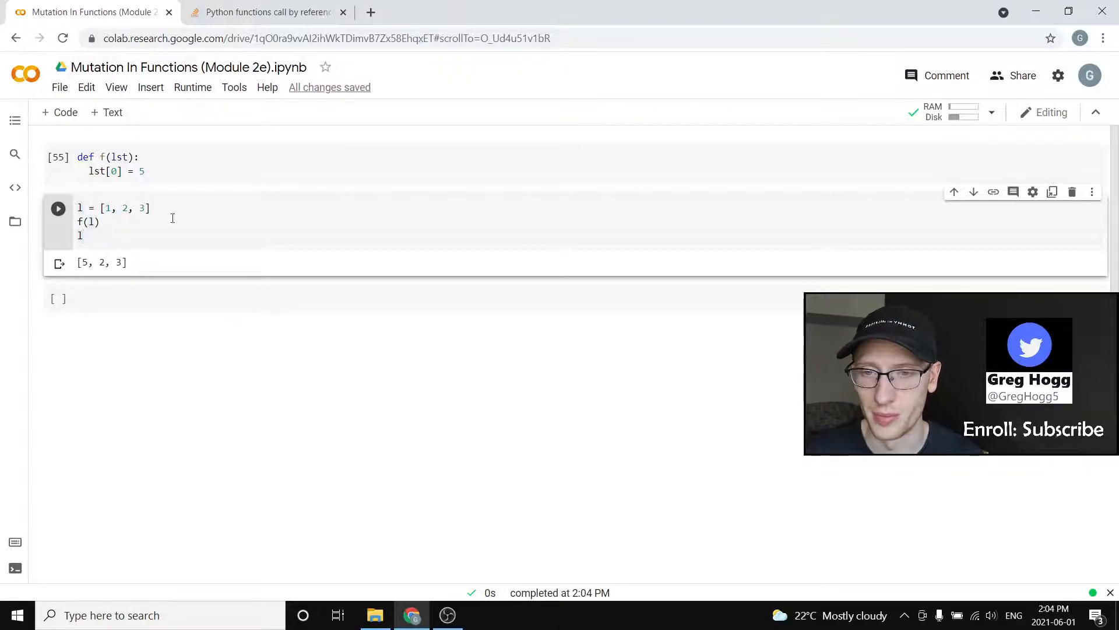
{"action": "mouse_move", "coordinate": [184, 188]}
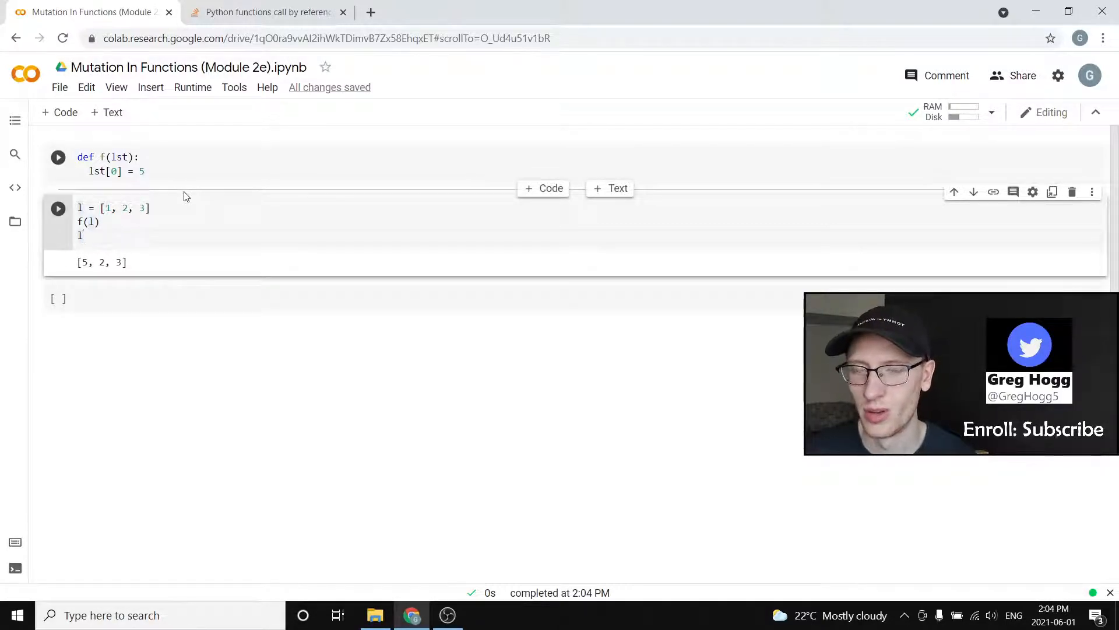
{"action": "mouse_move", "coordinate": [184, 152]}
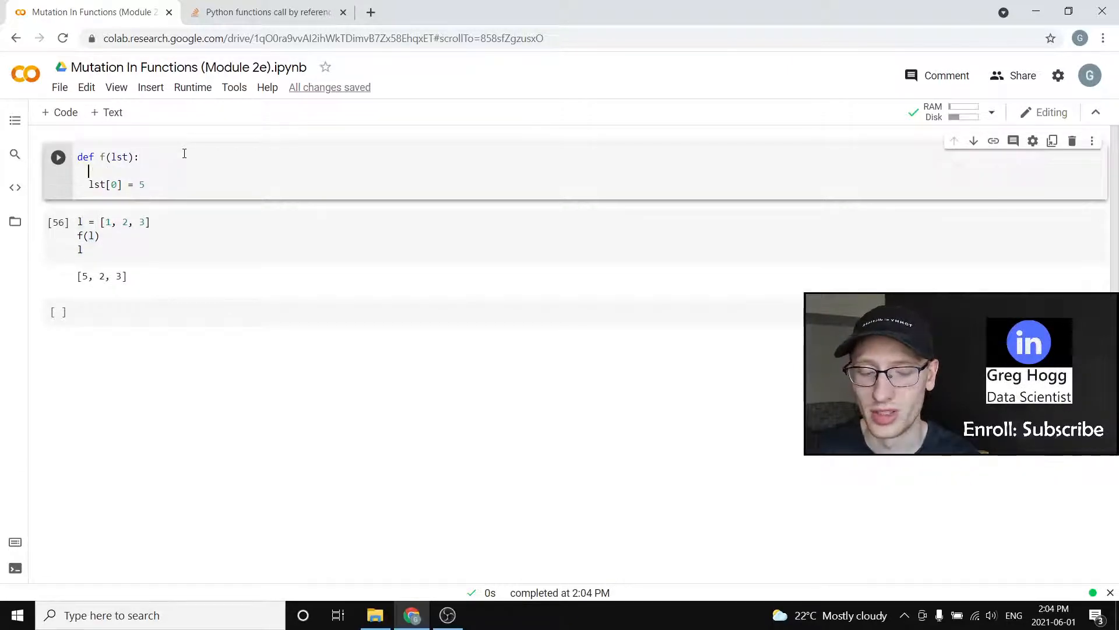
Step: Add lst = [4, 5, 6] inside f before lst[0] = 5 and rerun
{"action": "type", "text": "lst"}
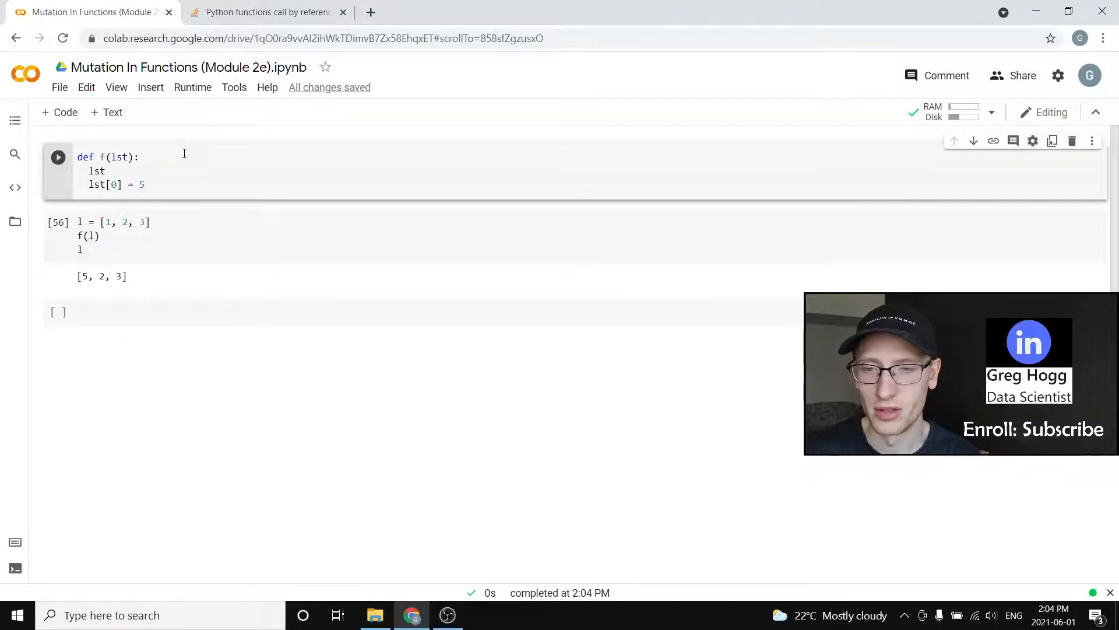
{"action": "type", "text": "= []"}
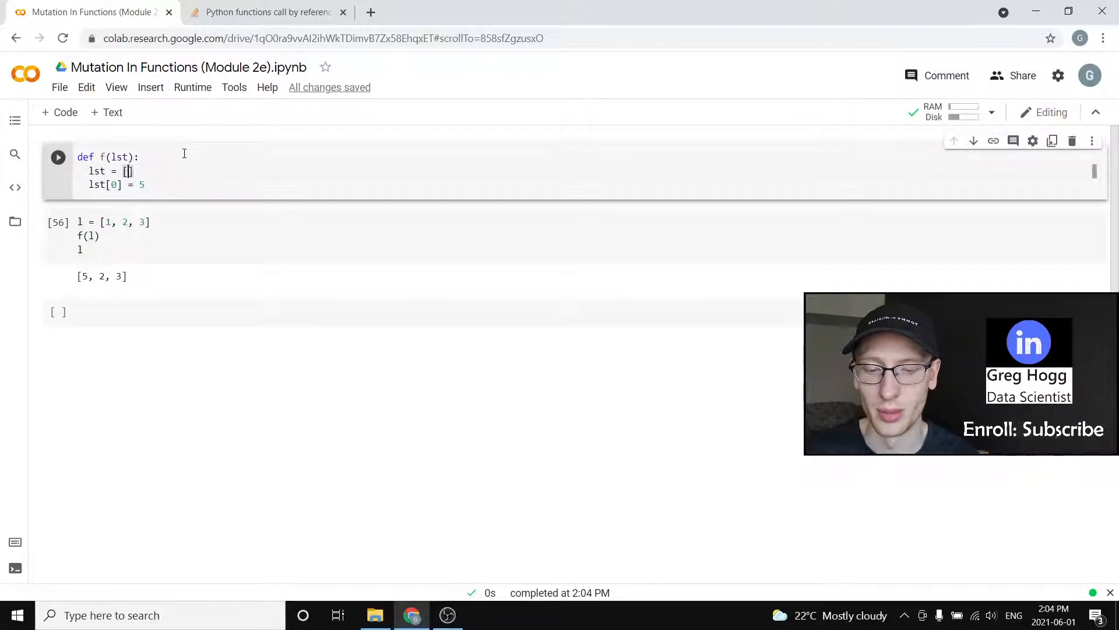
{"action": "type", "text": "4, 5, 6"}
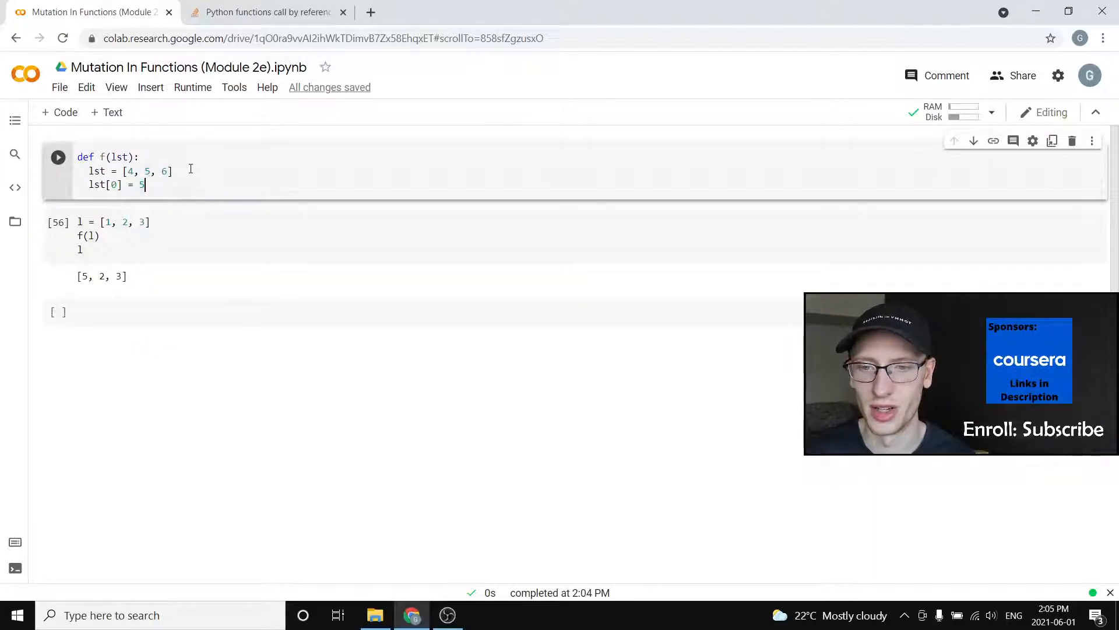
{"action": "left_click", "coordinate": [58, 157]}
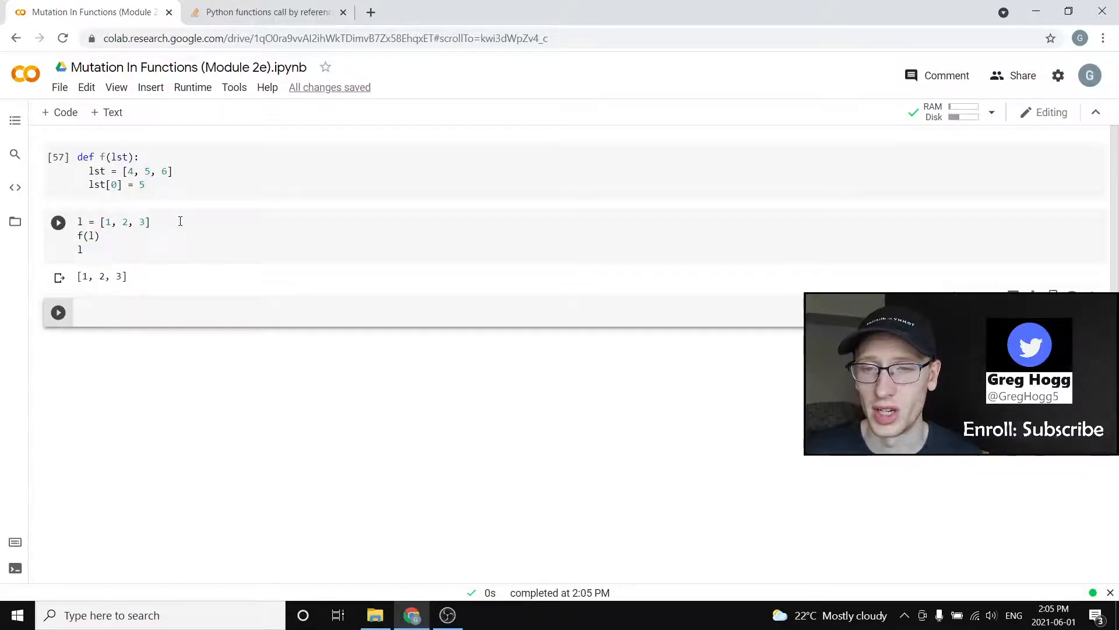
Step: Rerun the list cell, confirming l stays [1, 2, 3], and highlight the list
{"action": "left_click", "coordinate": [107, 172]}
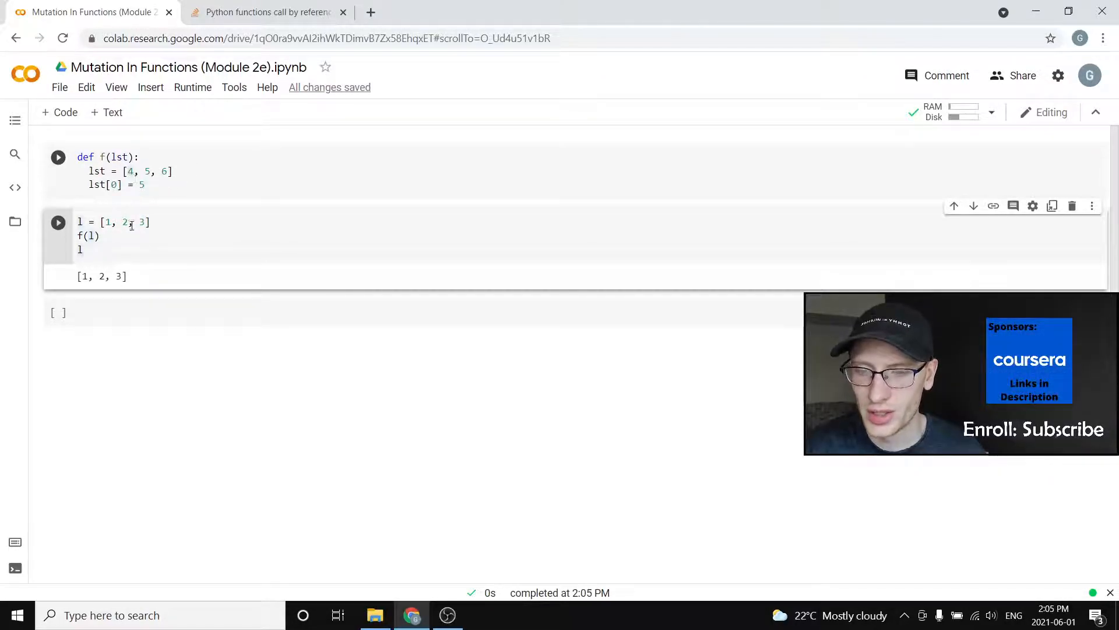
{"action": "double_click", "coordinate": [121, 222]}
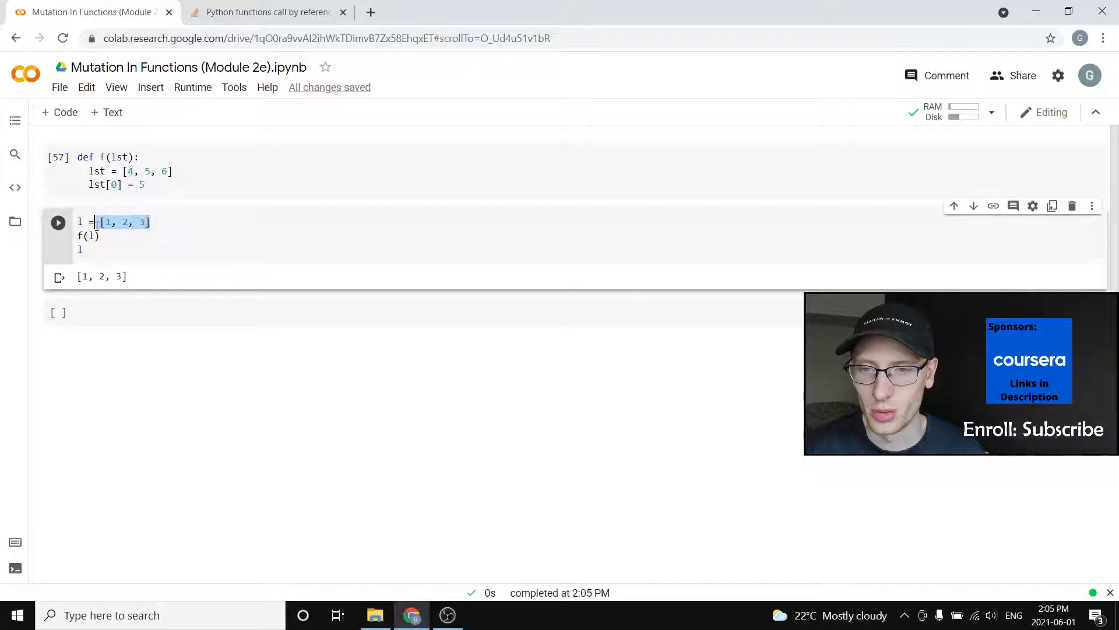
{"action": "mouse_move", "coordinate": [165, 210]}
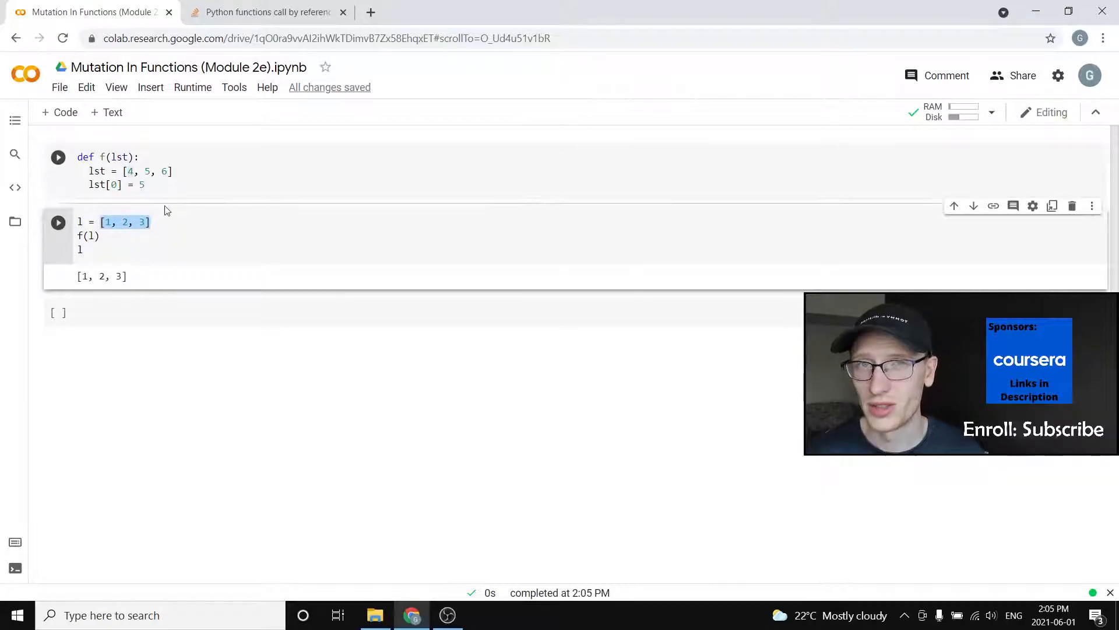
{"action": "left_click", "coordinate": [174, 171]}
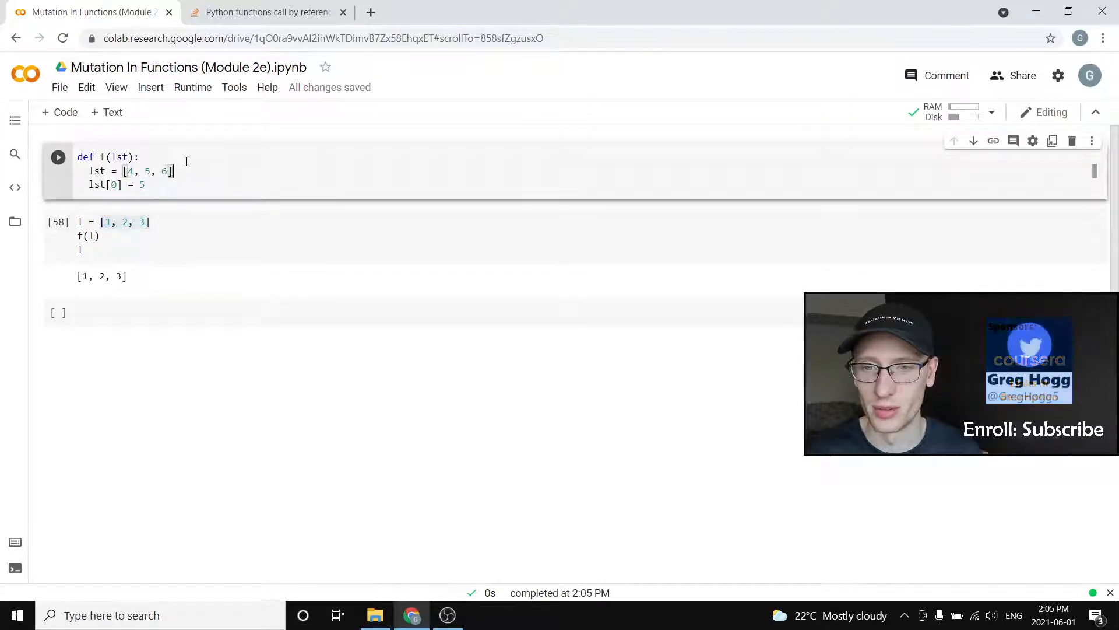
Step: Replace f's body with lst.append(4) so l becomes [1, 2, 3, 4]
{"action": "double_click", "coordinate": [125, 172]}
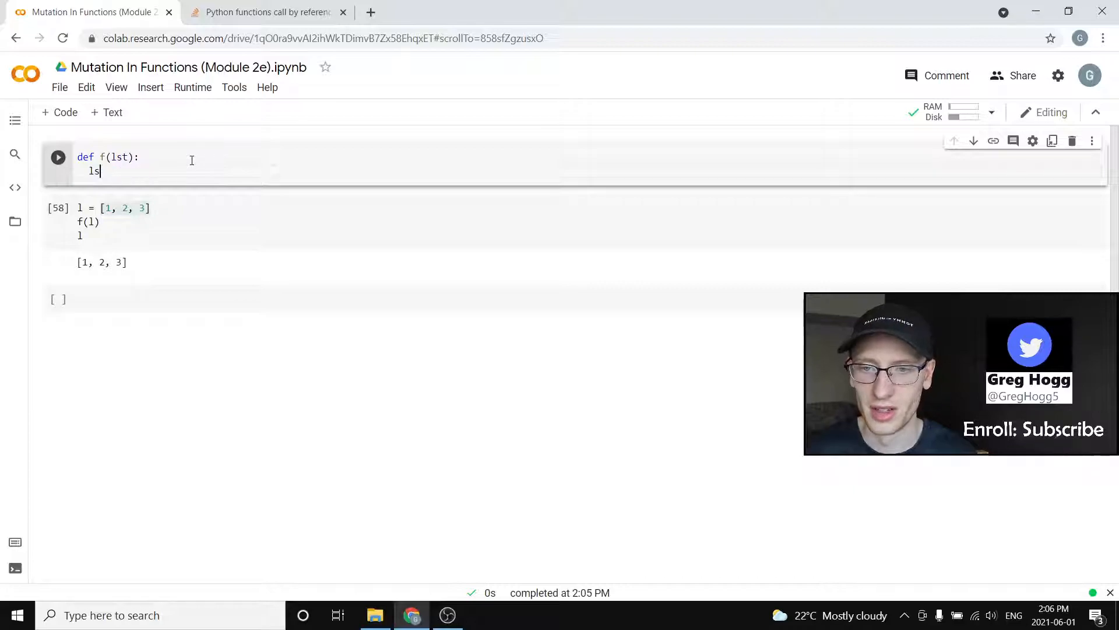
{"action": "type", "text": "t.append"}
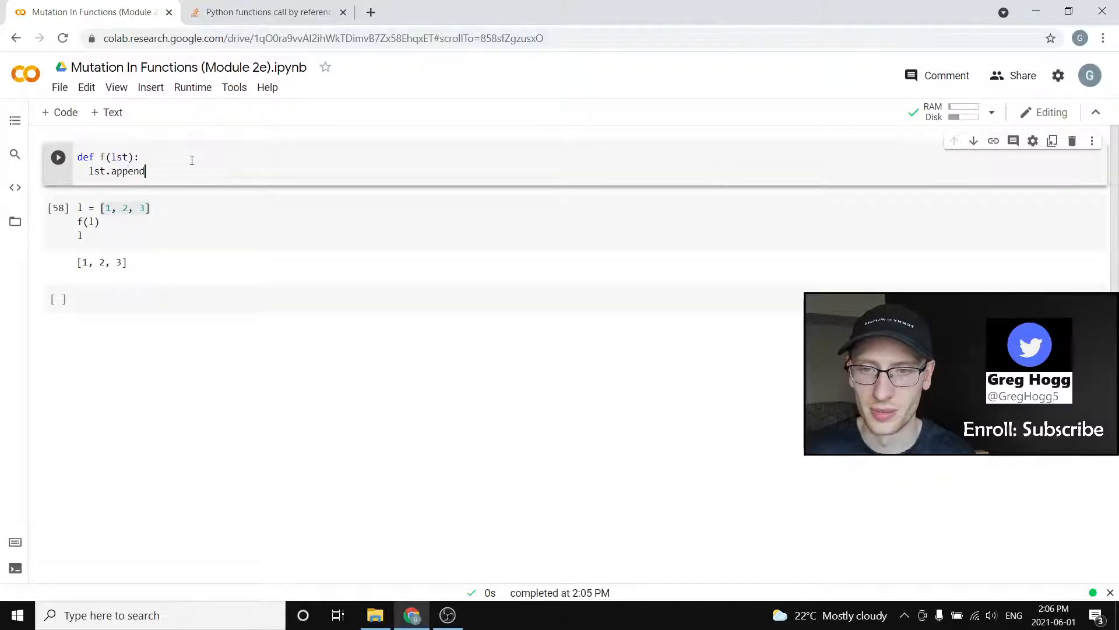
{"action": "type", "text": "(4)"}
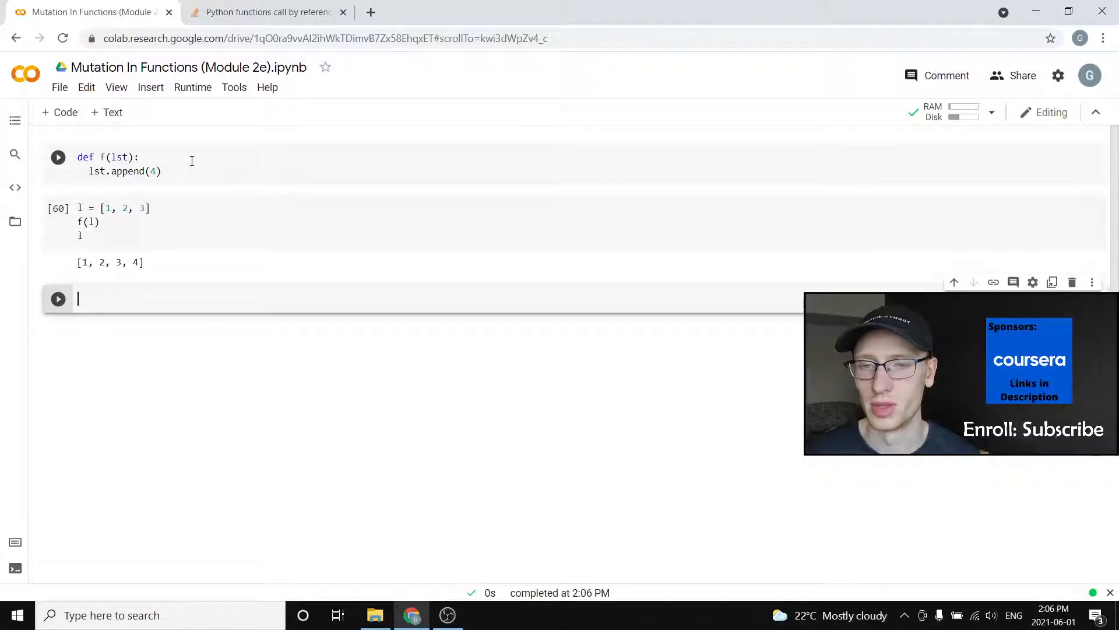
Step: Change the test cell to use value = 1, f, and value
{"action": "left_click", "coordinate": [118, 156]}
{"action": "type", "text": "va"}
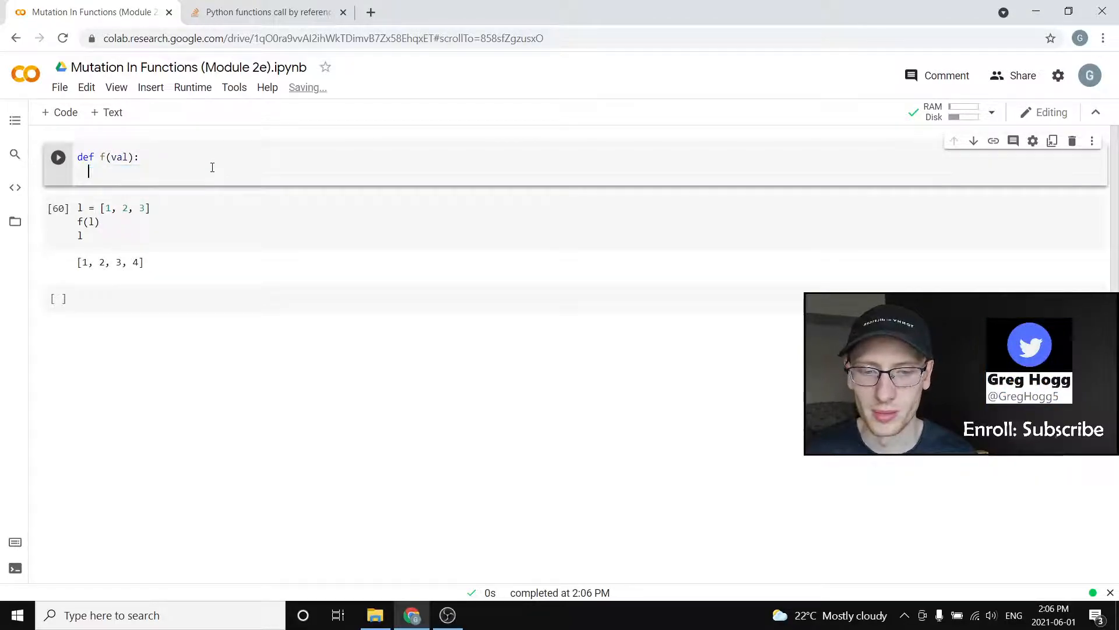
{"action": "left_click", "coordinate": [80, 207]}
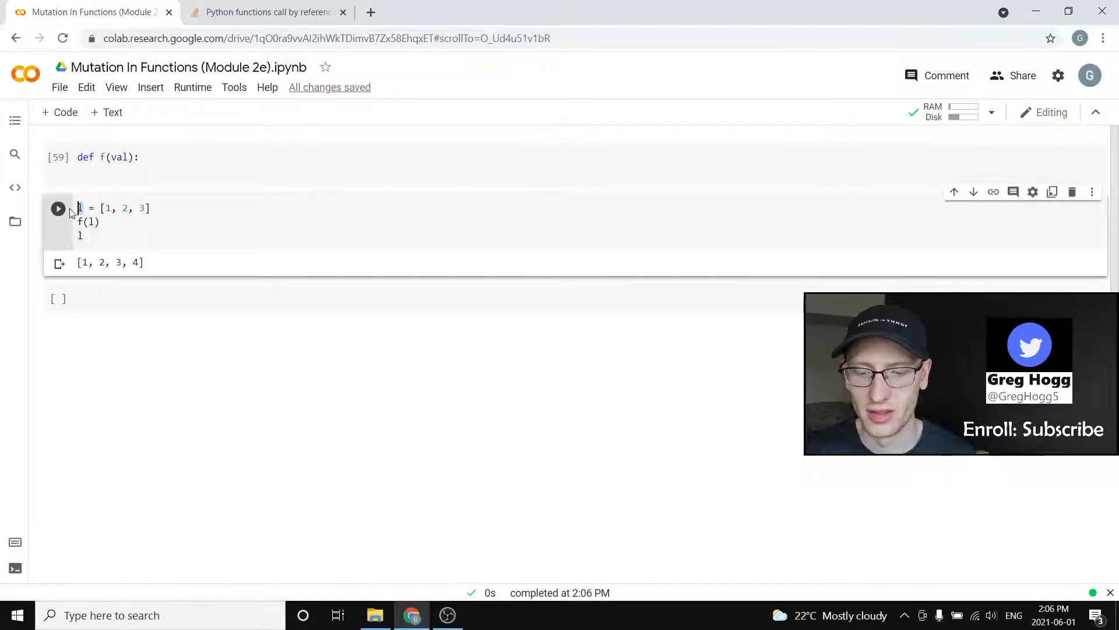
{"action": "type", "text": "value = 1"}
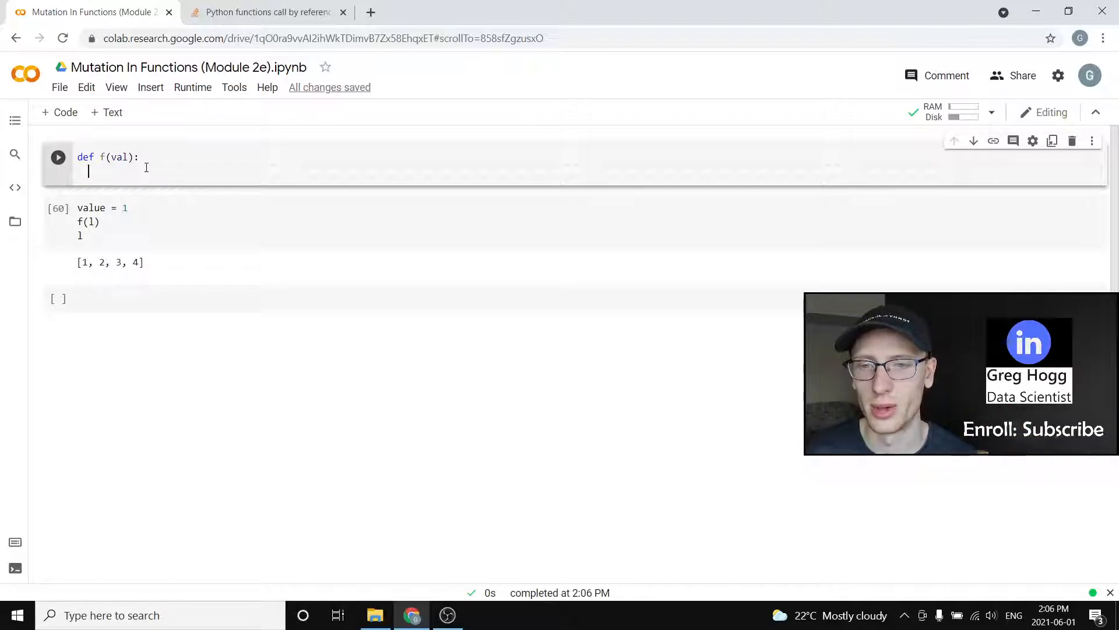
{"action": "left_click", "coordinate": [125, 207]}
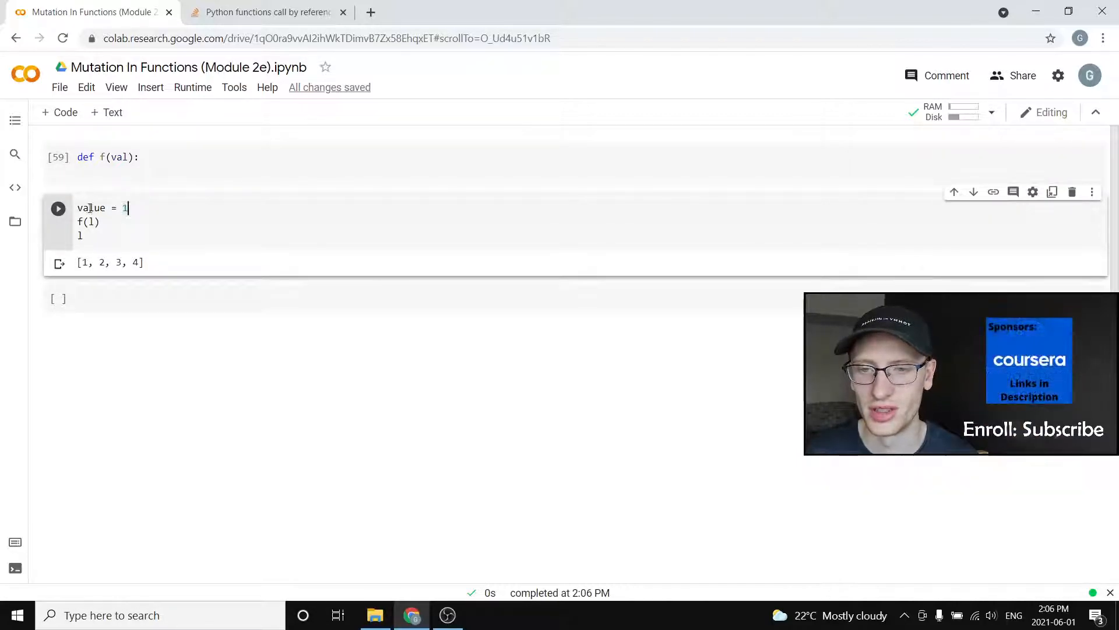
{"action": "double_click", "coordinate": [91, 207]}
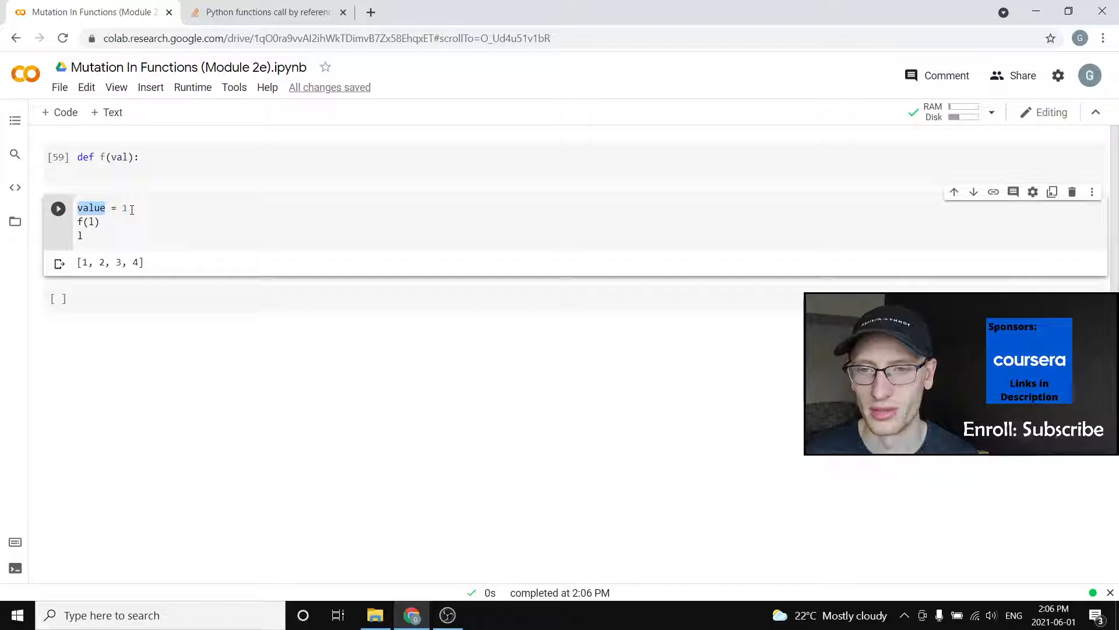
{"action": "left_click", "coordinate": [86, 236]}
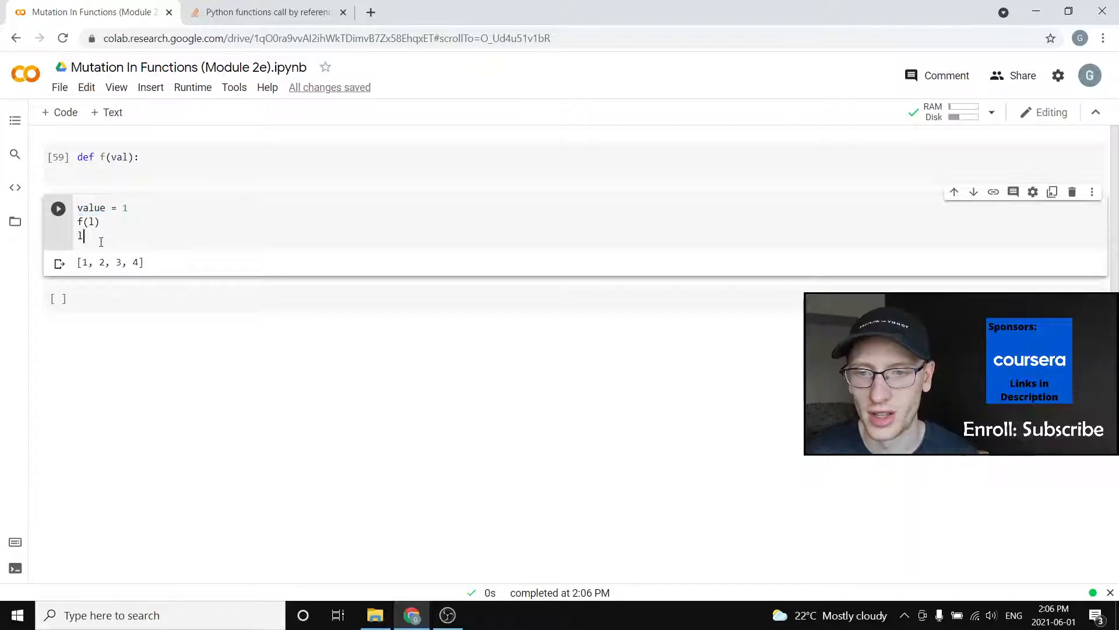
{"action": "type", "text": "value"}
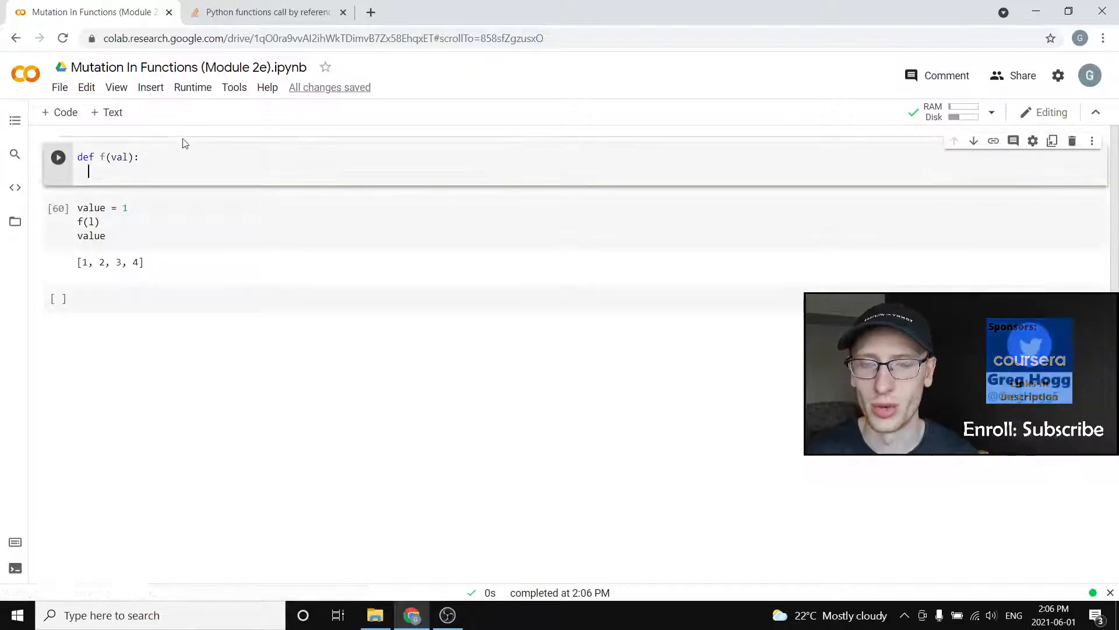
Step: Rewrite the function as f(val) with val = 5
{"action": "type", "text": "v"}
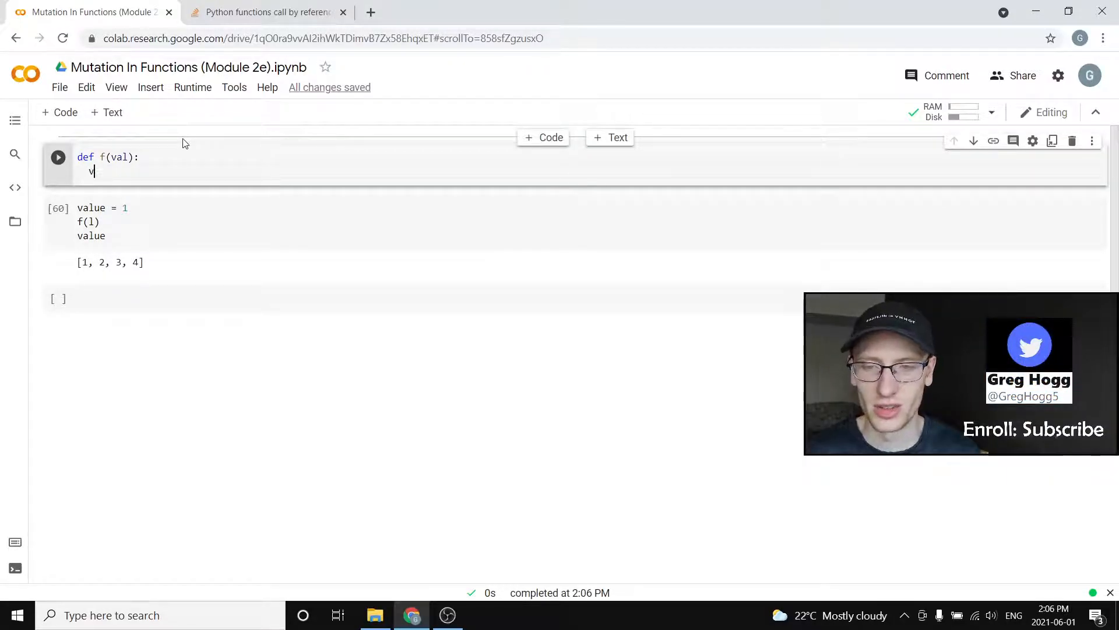
{"action": "type", "text": "al[0]"}
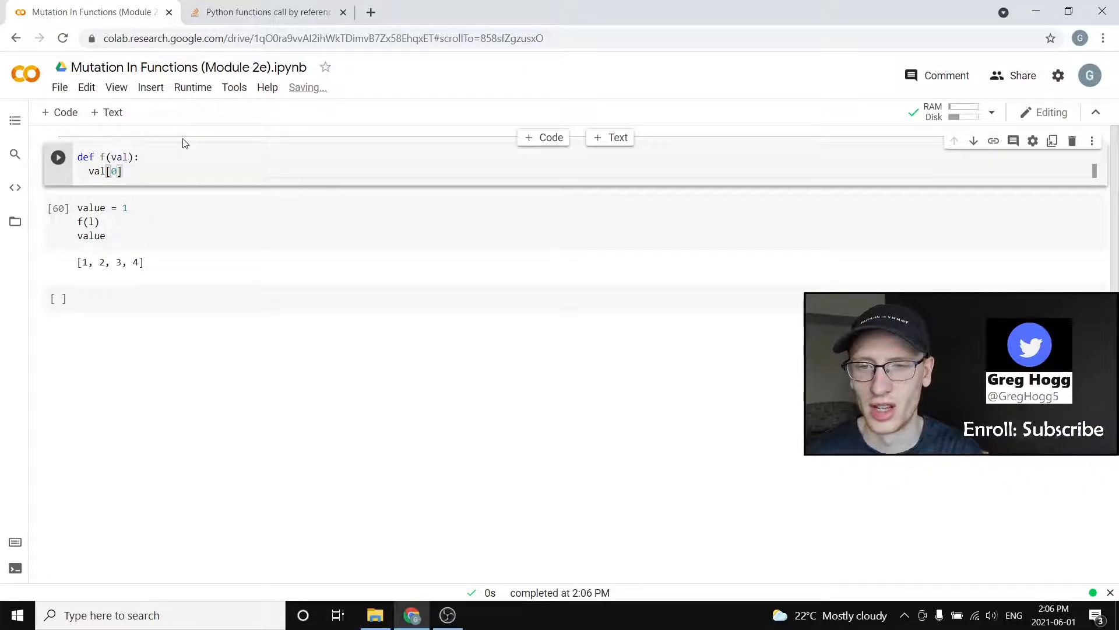
{"action": "key", "text": "Backspace"}
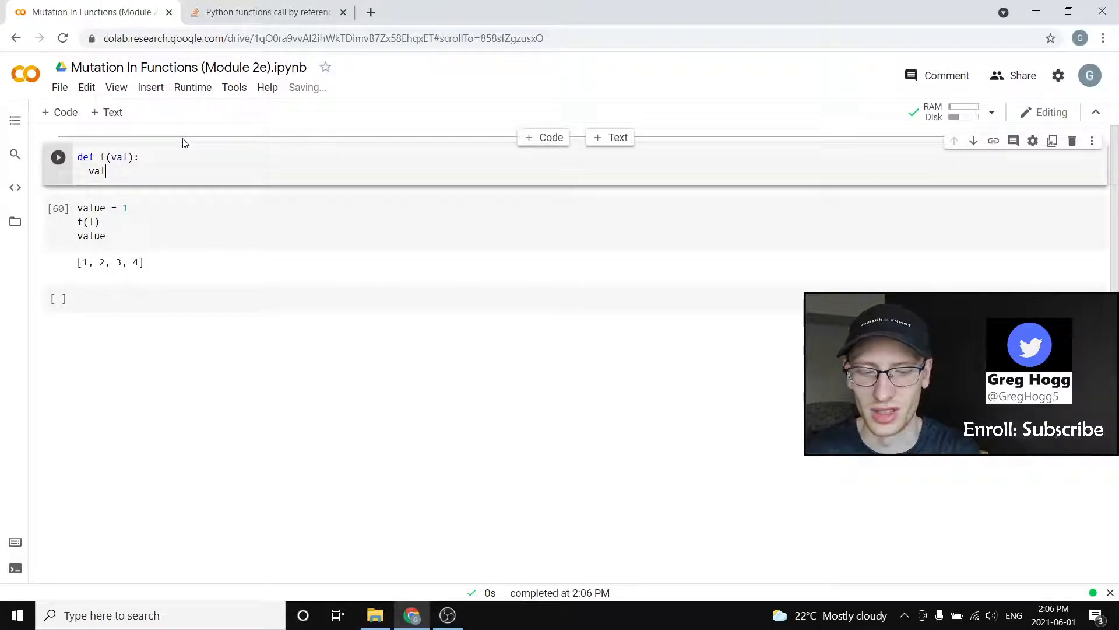
{"action": "type", "text": "."}
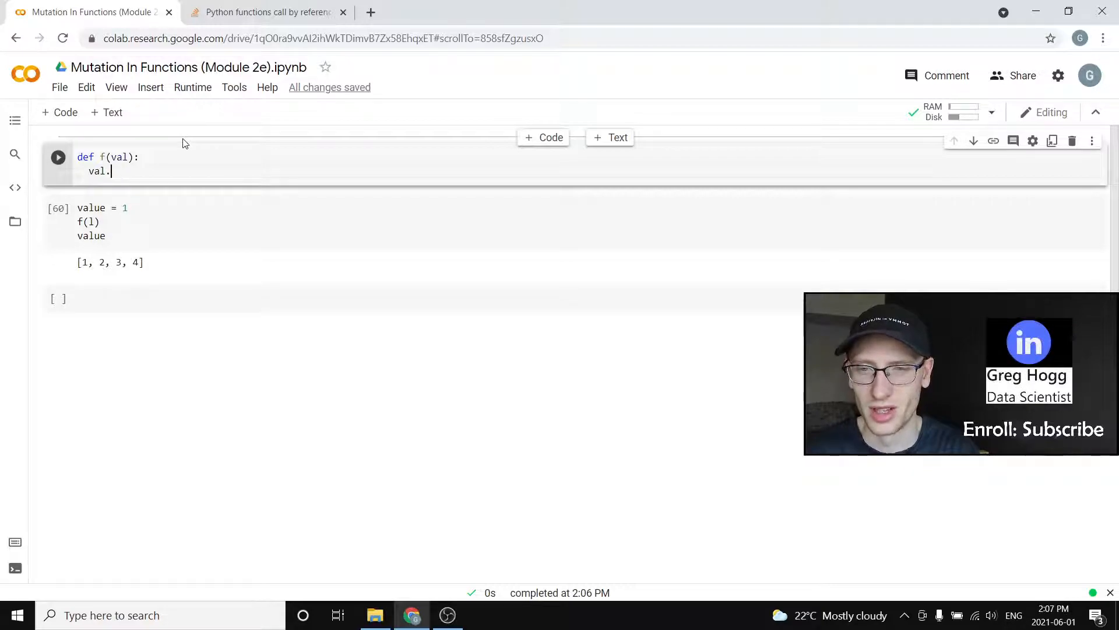
{"action": "type", "text": "="}
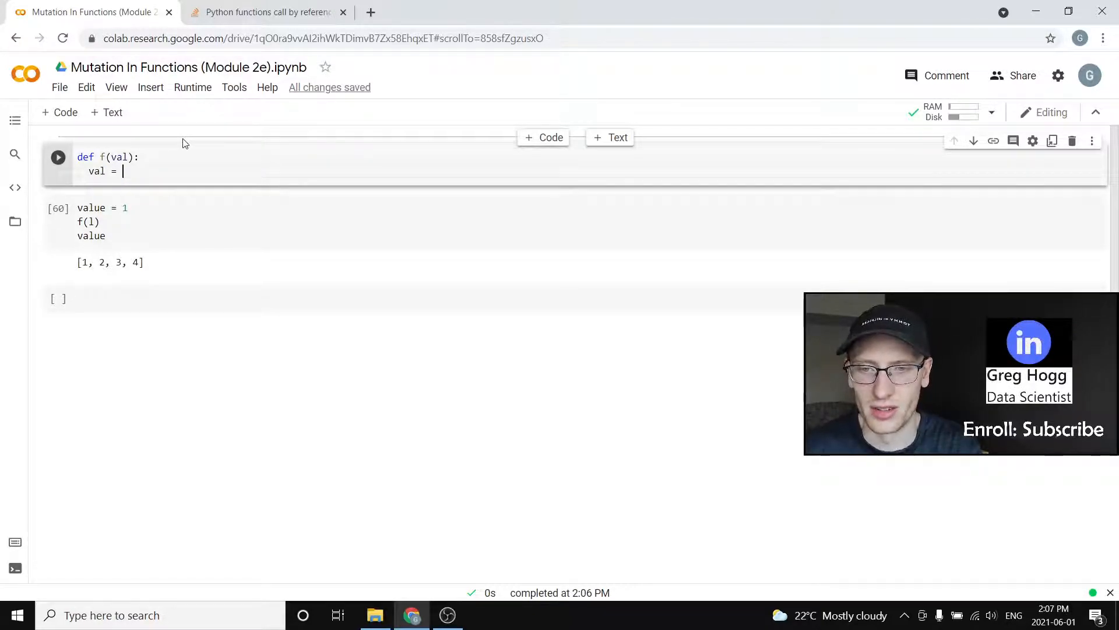
{"action": "type", "text": "5"}
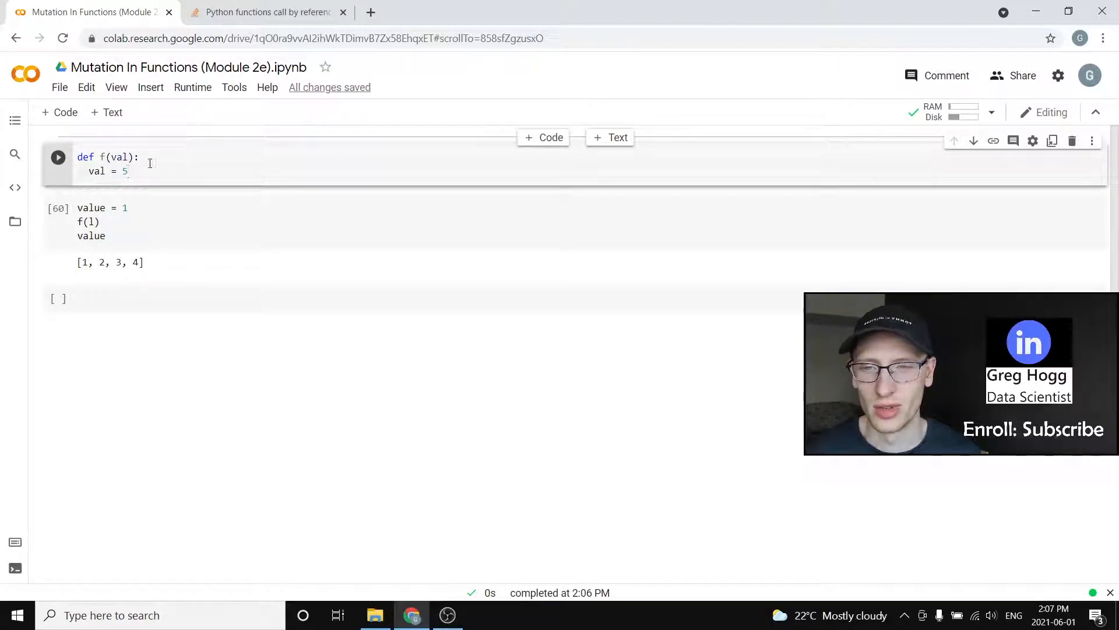
Step: Run the function and test cells, showing value still outputs 1
{"action": "double_click", "coordinate": [119, 156]}
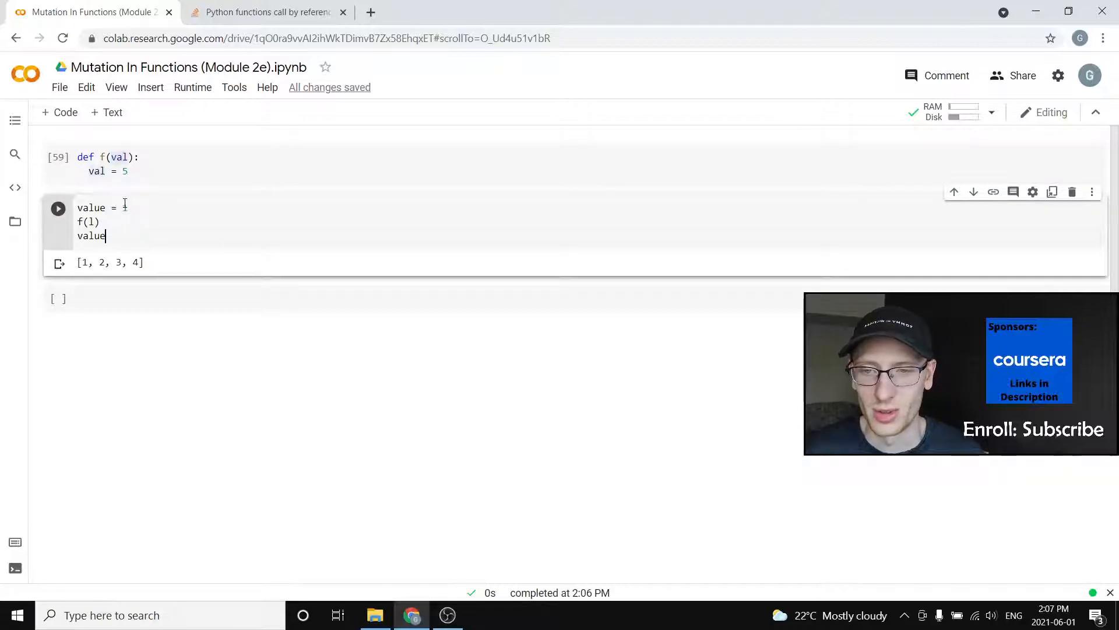
{"action": "left_click", "coordinate": [143, 156]}
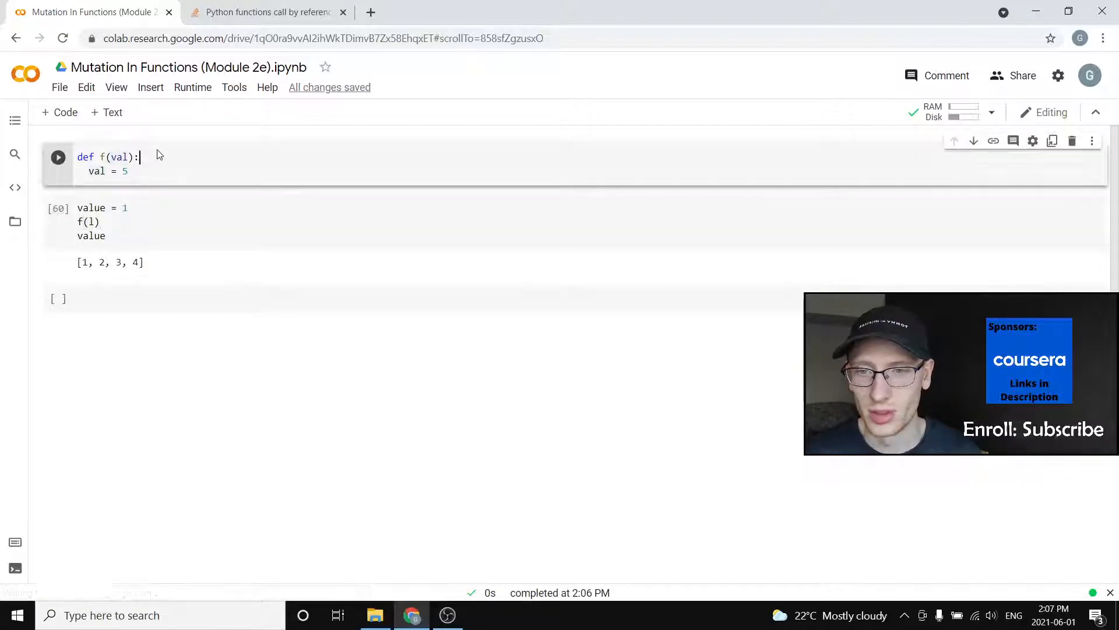
{"action": "left_click", "coordinate": [92, 221]}
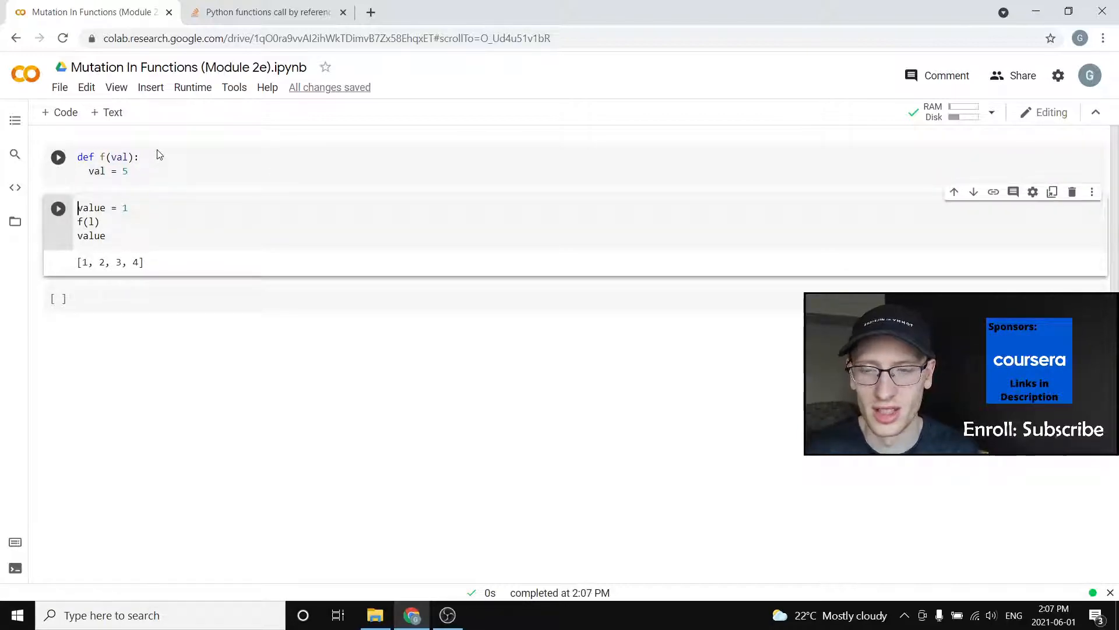
{"action": "left_click", "coordinate": [58, 208]}
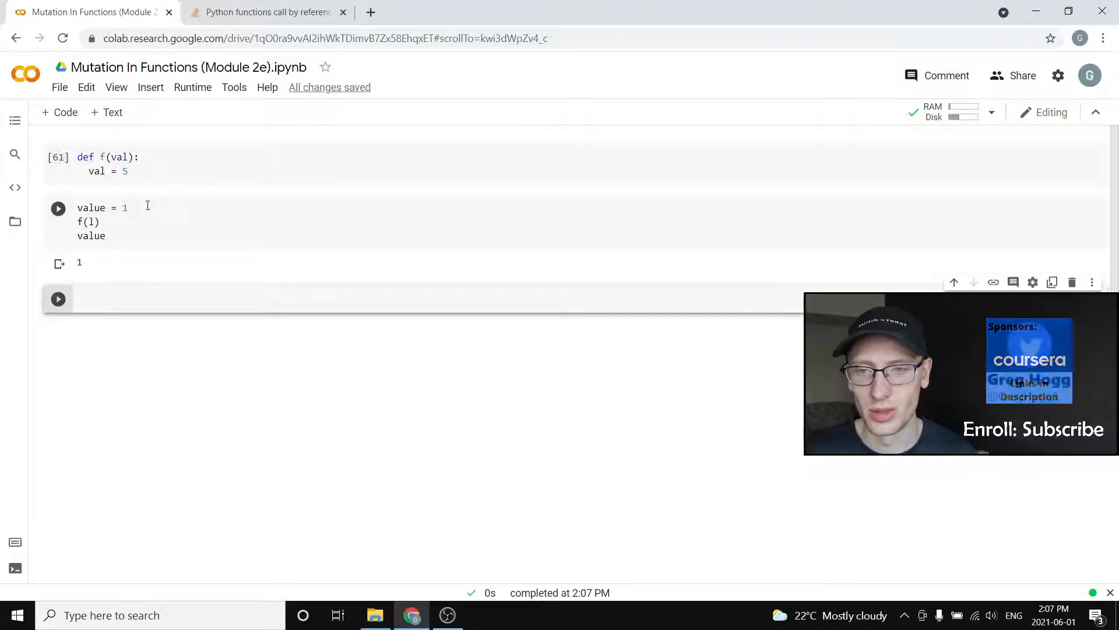
{"action": "left_click", "coordinate": [129, 171]}
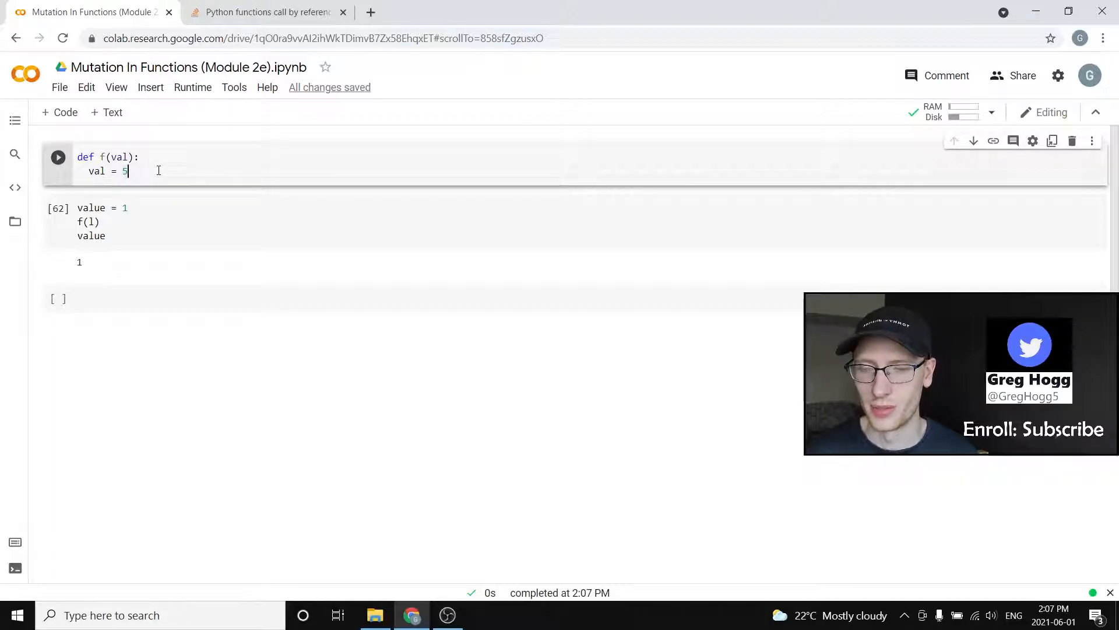
Step: Rewrite f(lst) with body x = lst and x[0] = 5
{"action": "key", "text": "Backspace"}
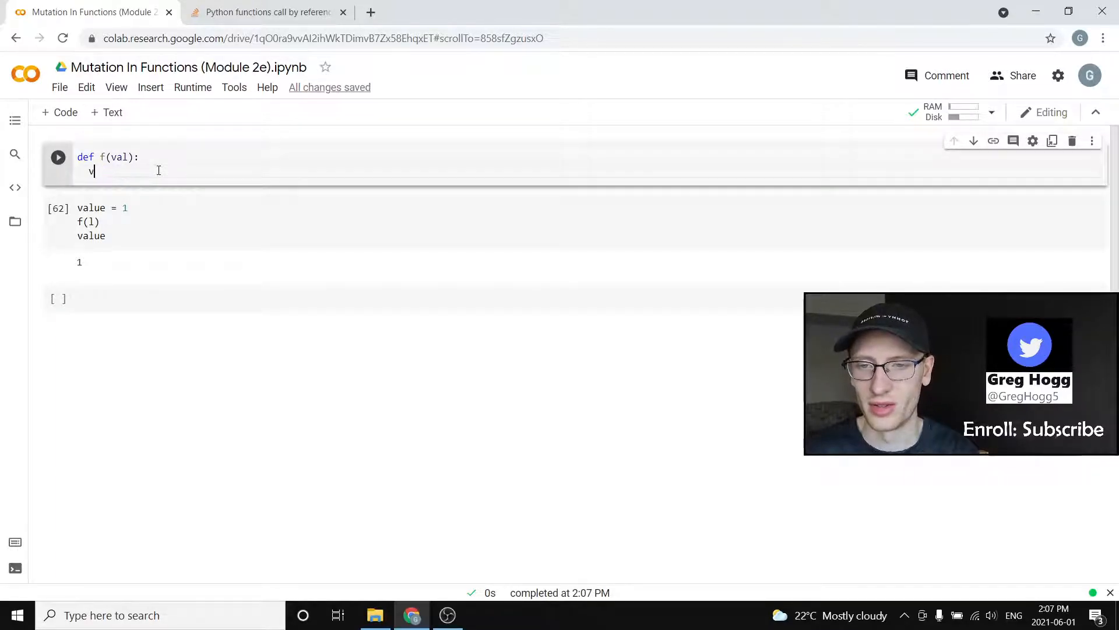
{"action": "double_click", "coordinate": [119, 156]}
{"action": "type", "text": "st"}
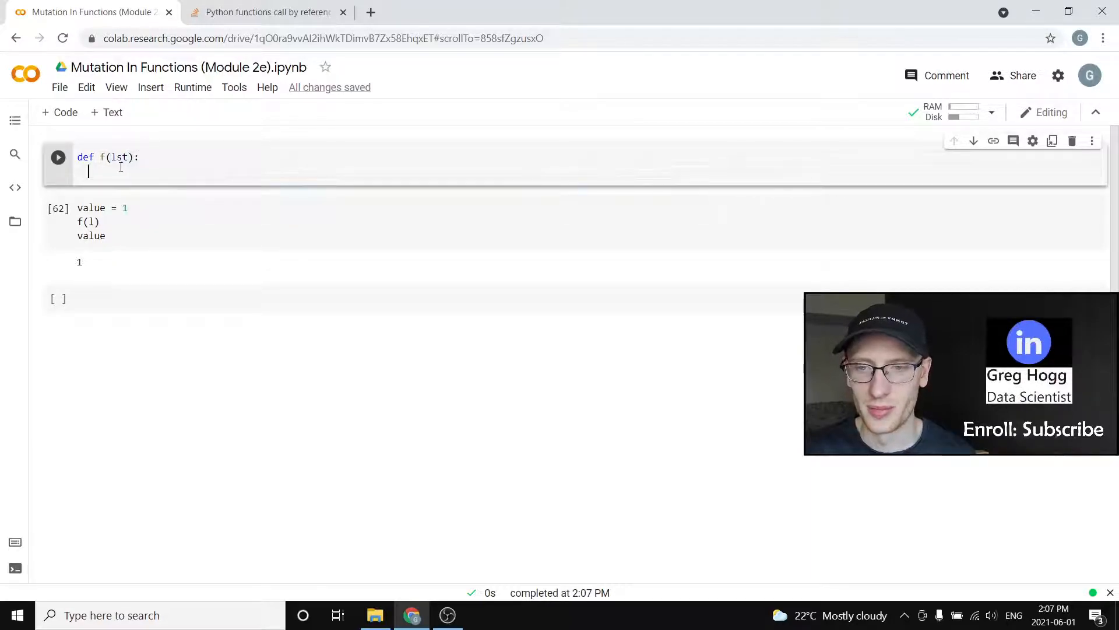
{"action": "type", "text": "x"}
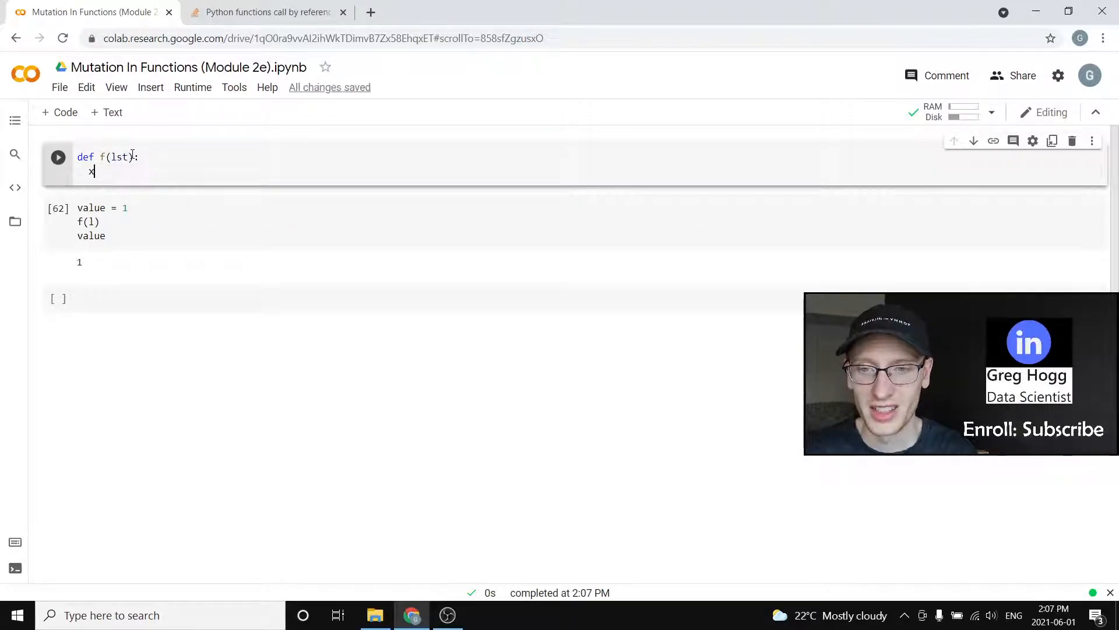
{"action": "type", "text": "= ls"}
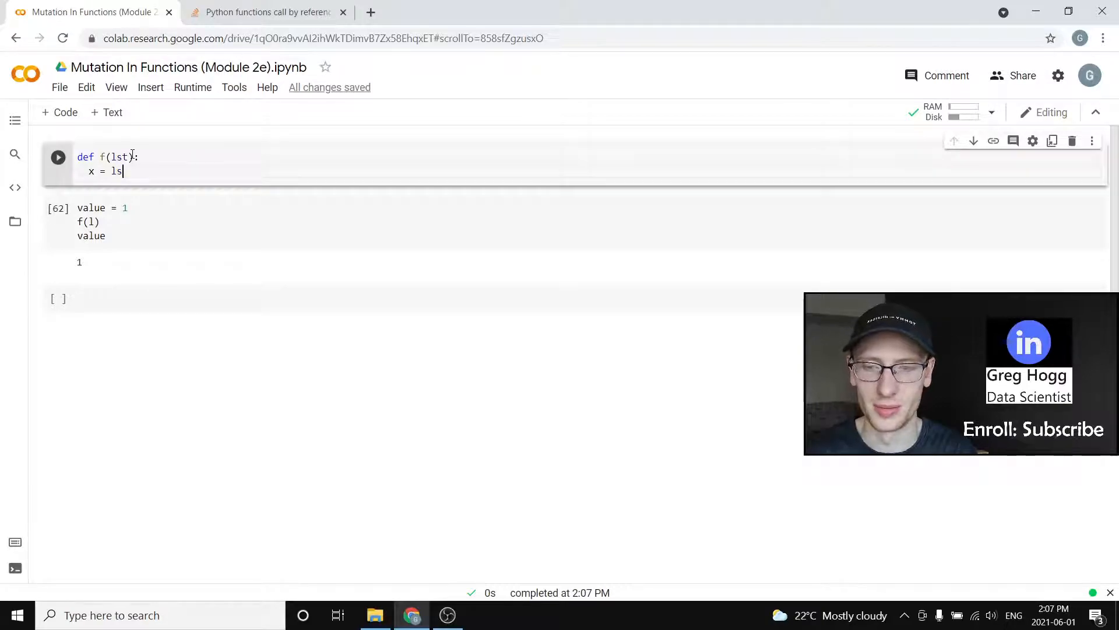
{"action": "type", "text": "s"}
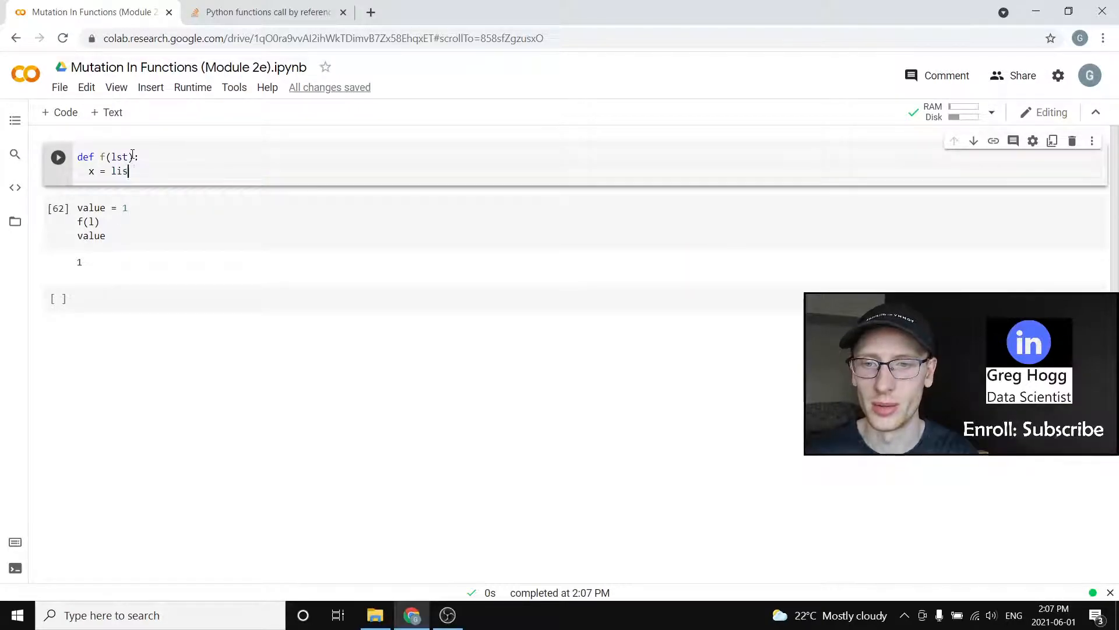
{"action": "type", "text": "t"}
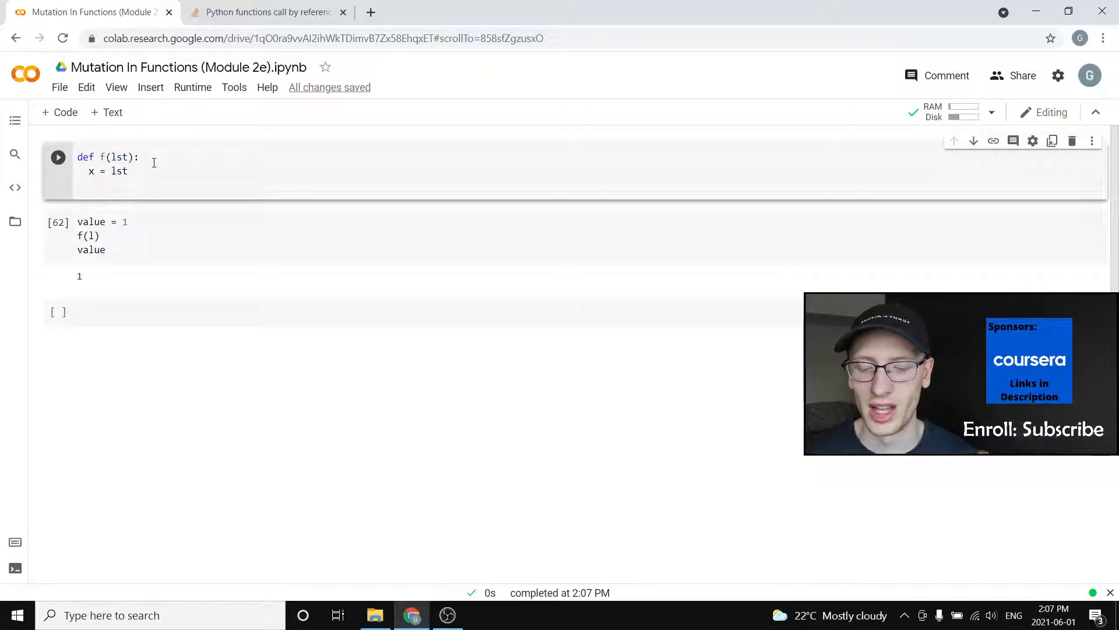
{"action": "type", "text": "x[0] = 5"}
{"action": "left_click", "coordinate": [168, 221]}
{"action": "type", "text": "st"}
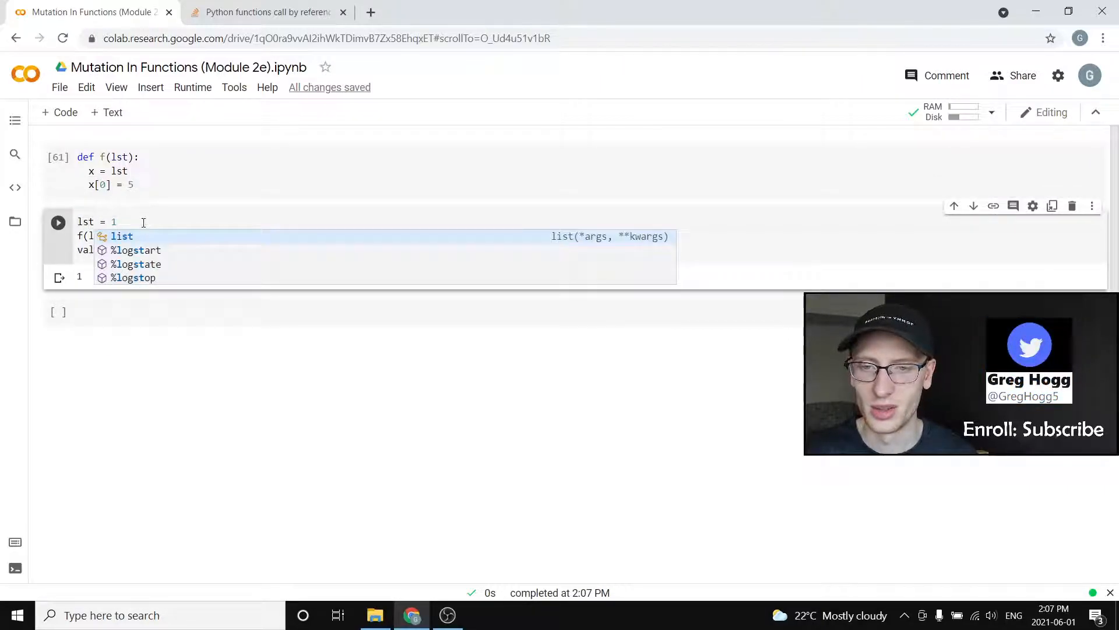
Step: Edit the test cell to lst = [1, 2, 3] and call f(lst)
{"action": "type", "text": "[1]"}
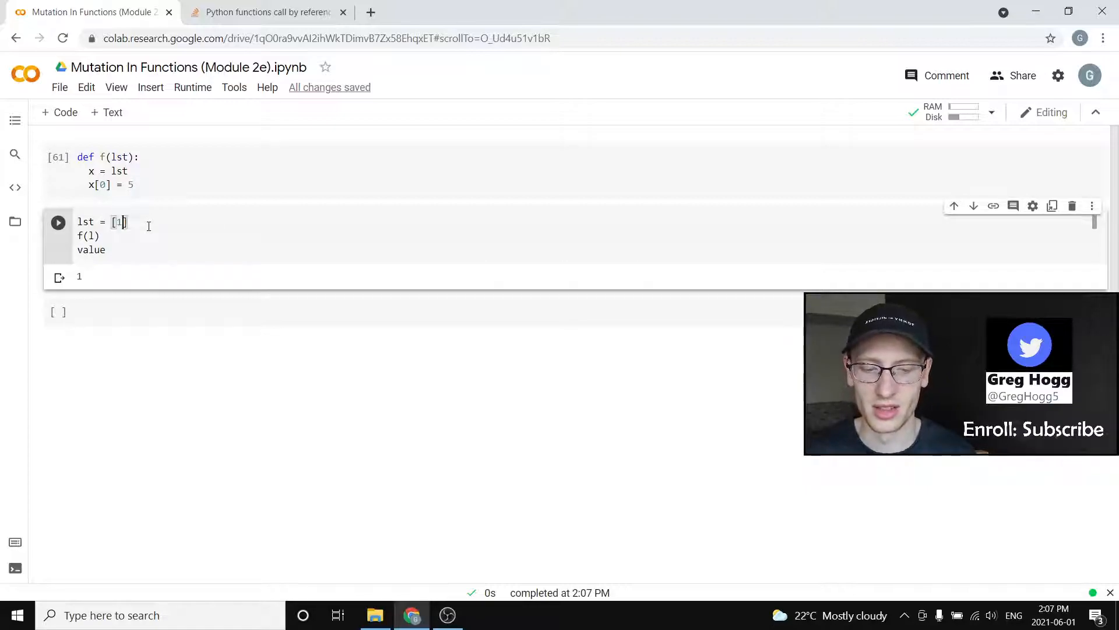
{"action": "type", "text": ", 2, 3"}
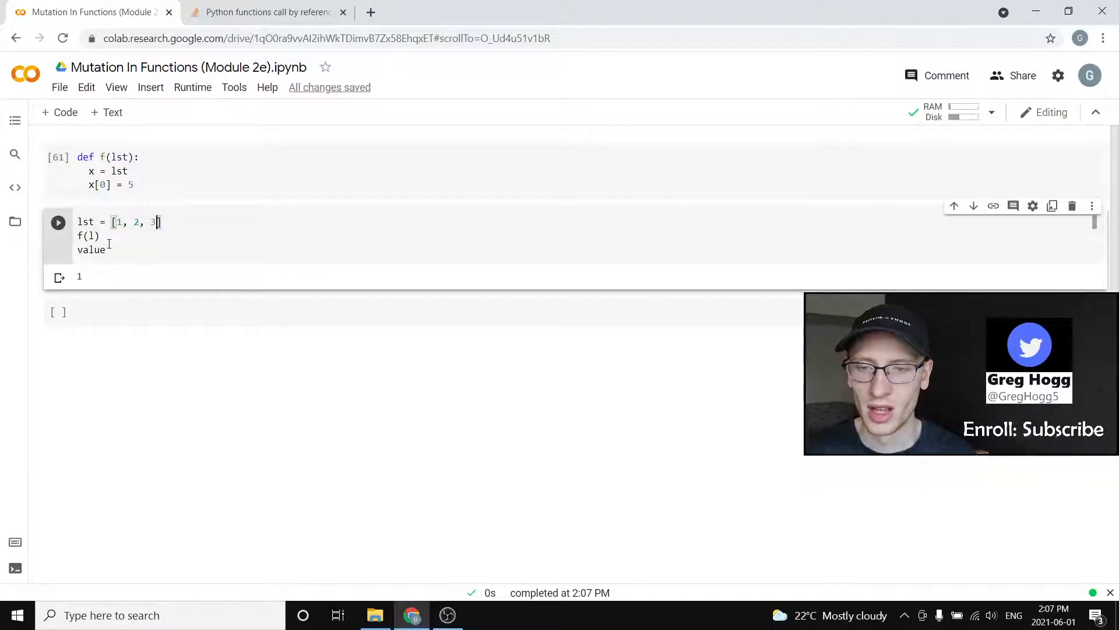
{"action": "type", "text": "st"}
{"action": "left_click", "coordinate": [169, 250]}
{"action": "type", "text": "l"}
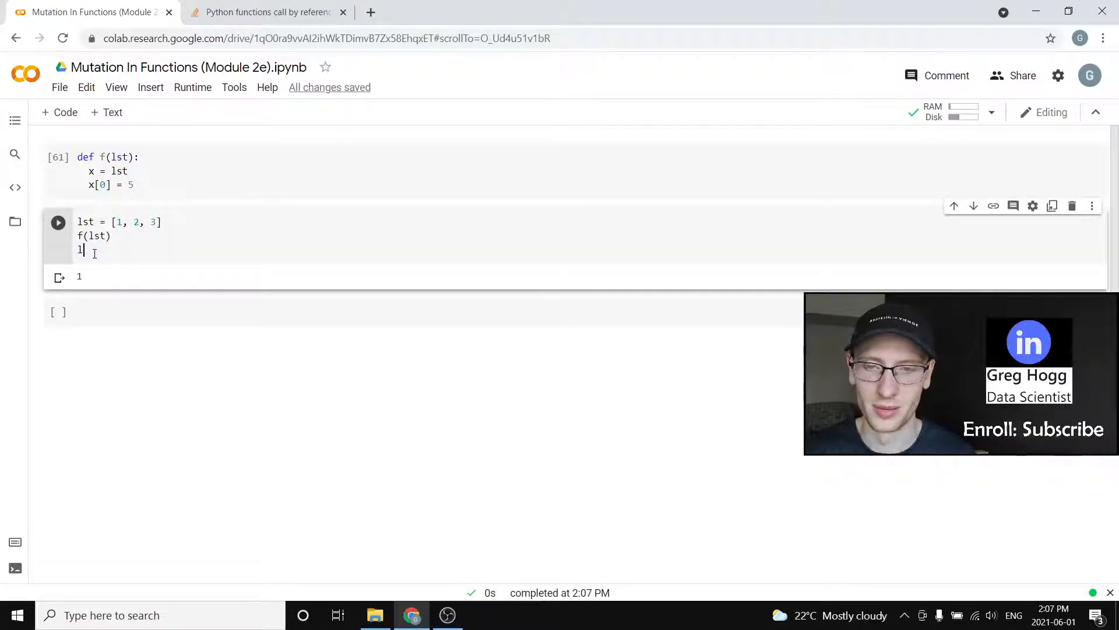
Step: End the test cell with lst and rerun the f(lst) definition
{"action": "key", "text": "shift+enter"}
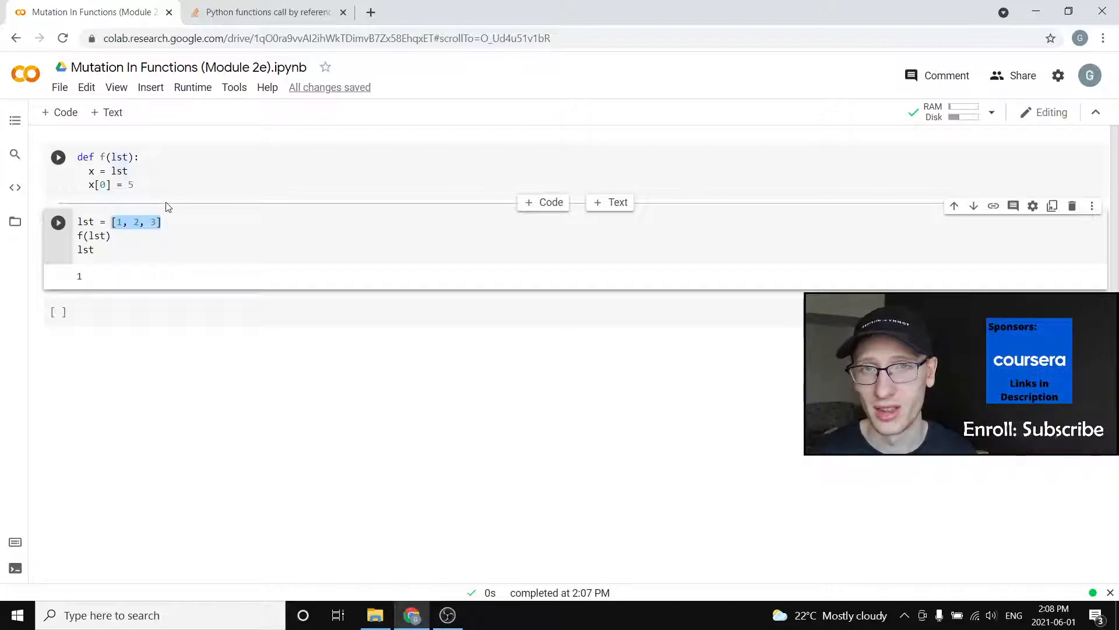
{"action": "left_click", "coordinate": [132, 184]}
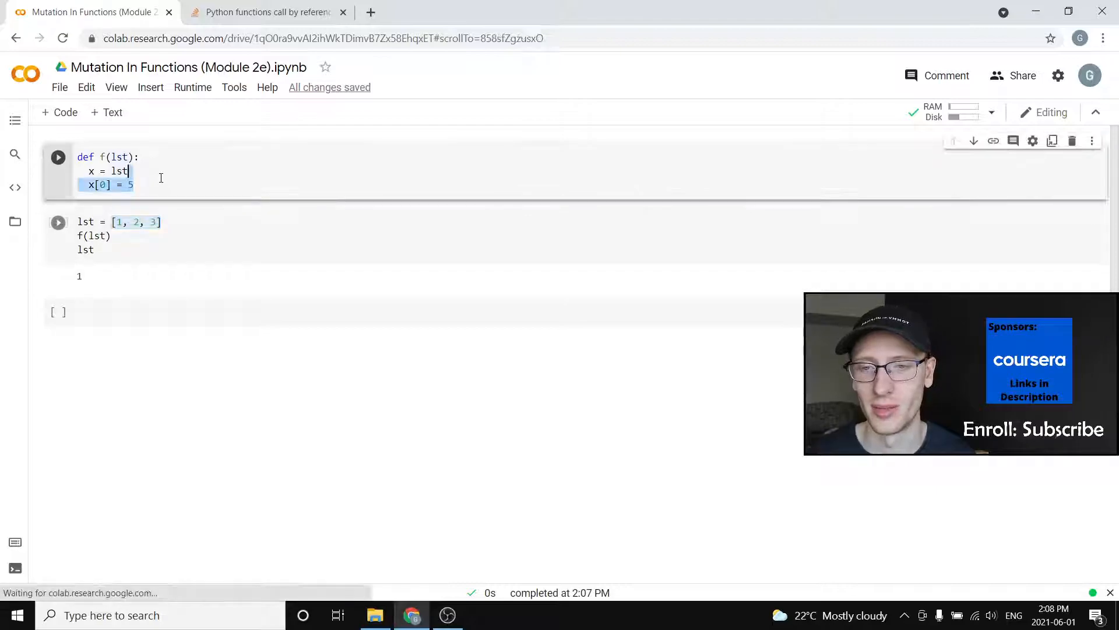
{"action": "left_click", "coordinate": [58, 156]}
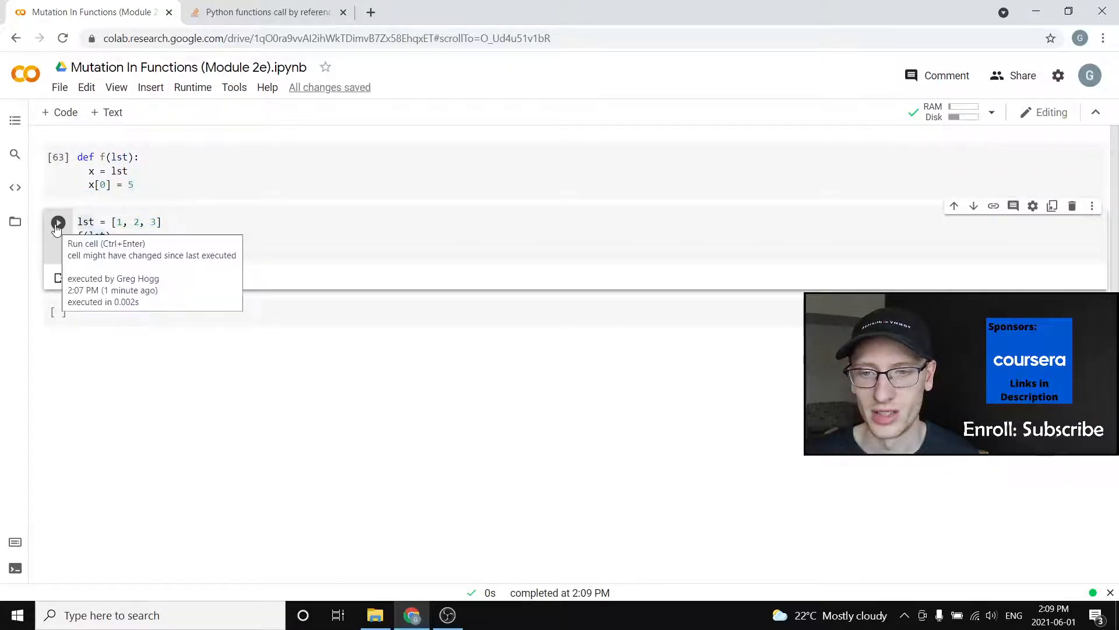
Step: Run the test to output [5, 2, 3], highlighting x[0], f(lst) and lst
{"action": "left_click", "coordinate": [58, 222]}
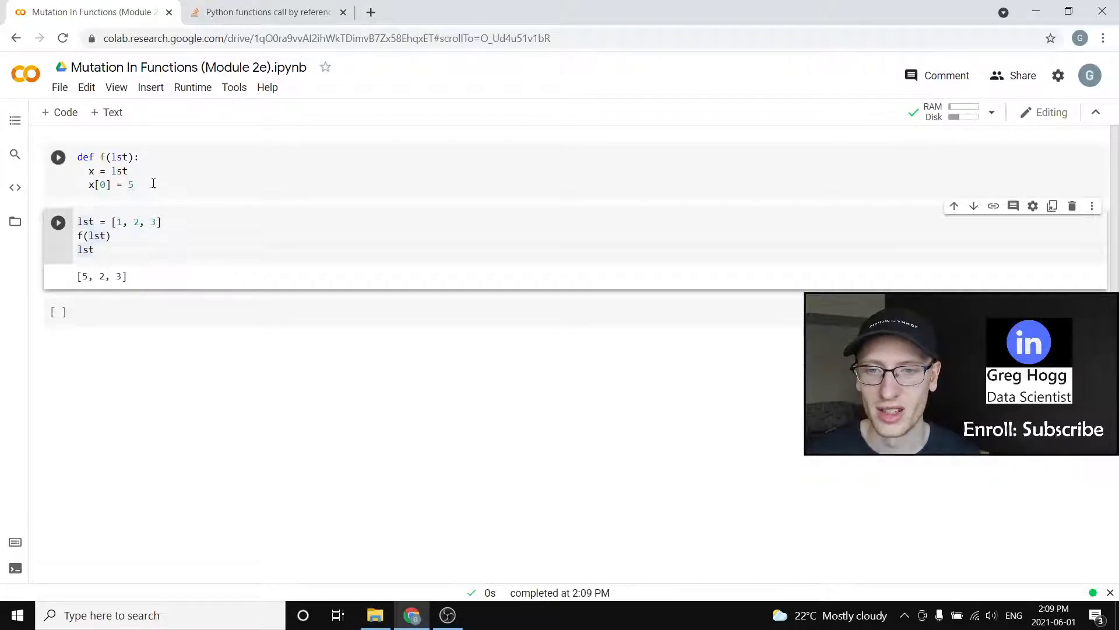
{"action": "left_click", "coordinate": [89, 171]}
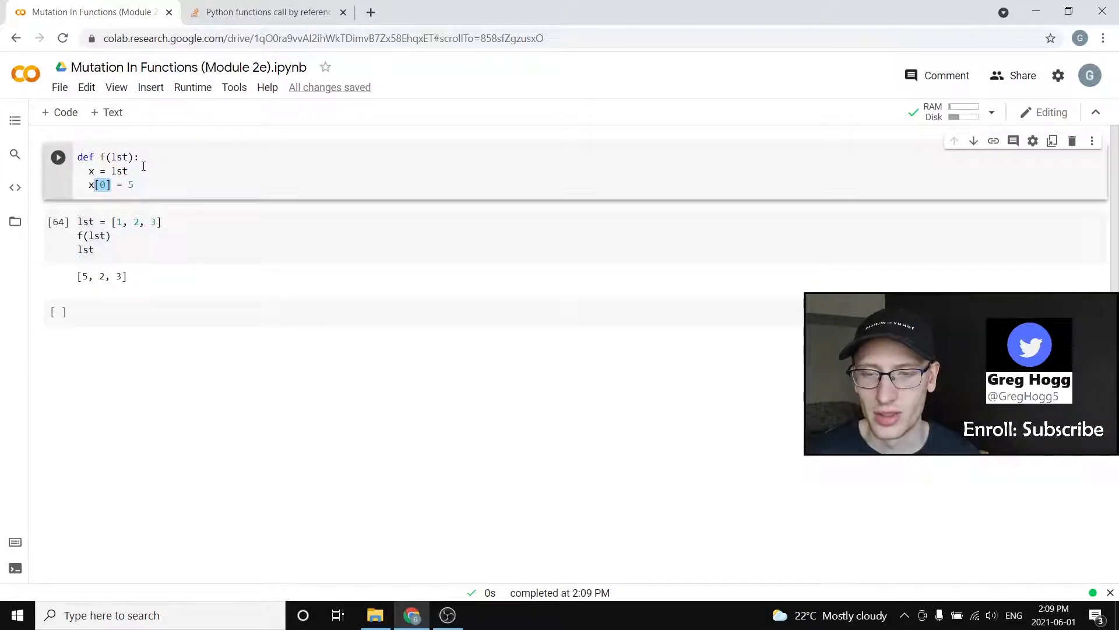
{"action": "double_click", "coordinate": [119, 171]}
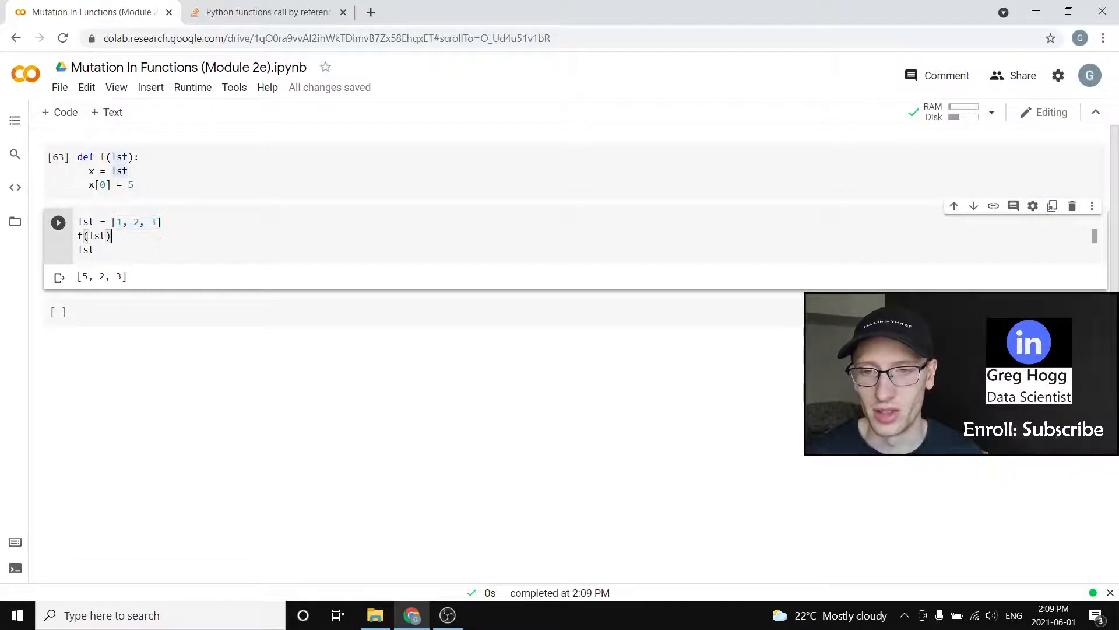
{"action": "double_click", "coordinate": [136, 222]}
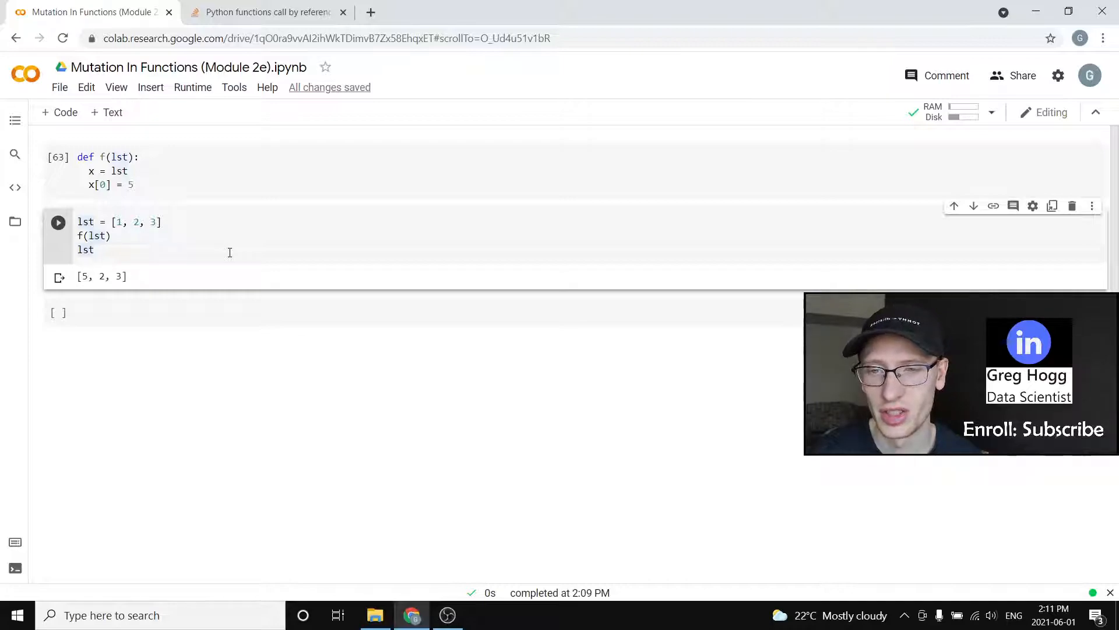
{"action": "double_click", "coordinate": [136, 222]}
{"action": "type", "text": "("}
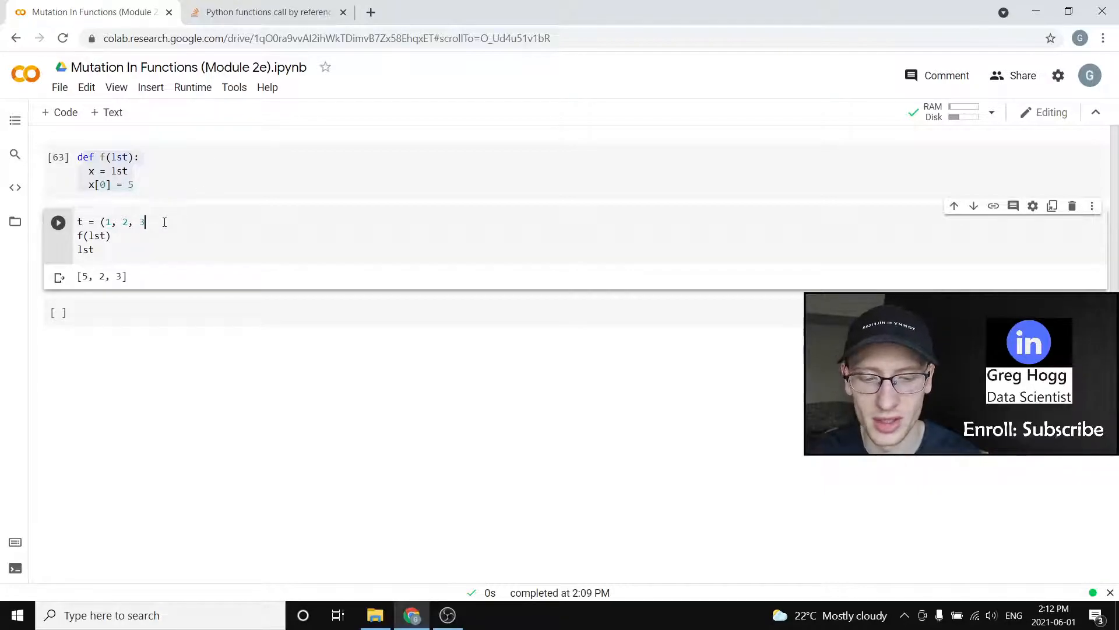
Step: Run f on the tuple t = (1, 2, 3) and scroll through the TypeError traceback
{"action": "type", "text": ")"}
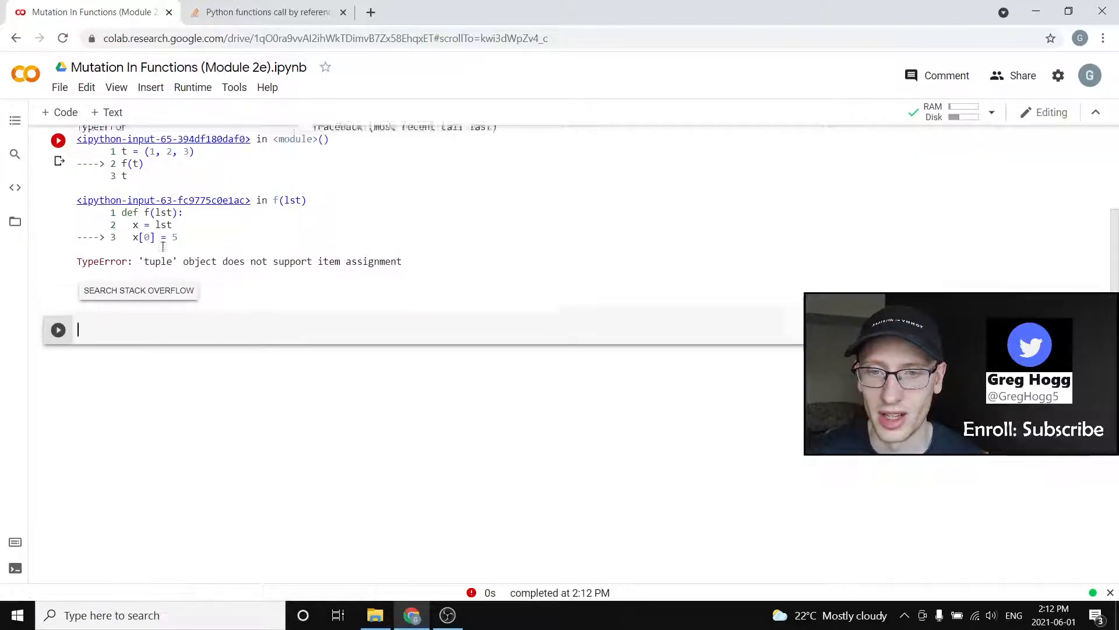
{"action": "scroll", "scroll_direction": "up", "scroll_amount": 3}
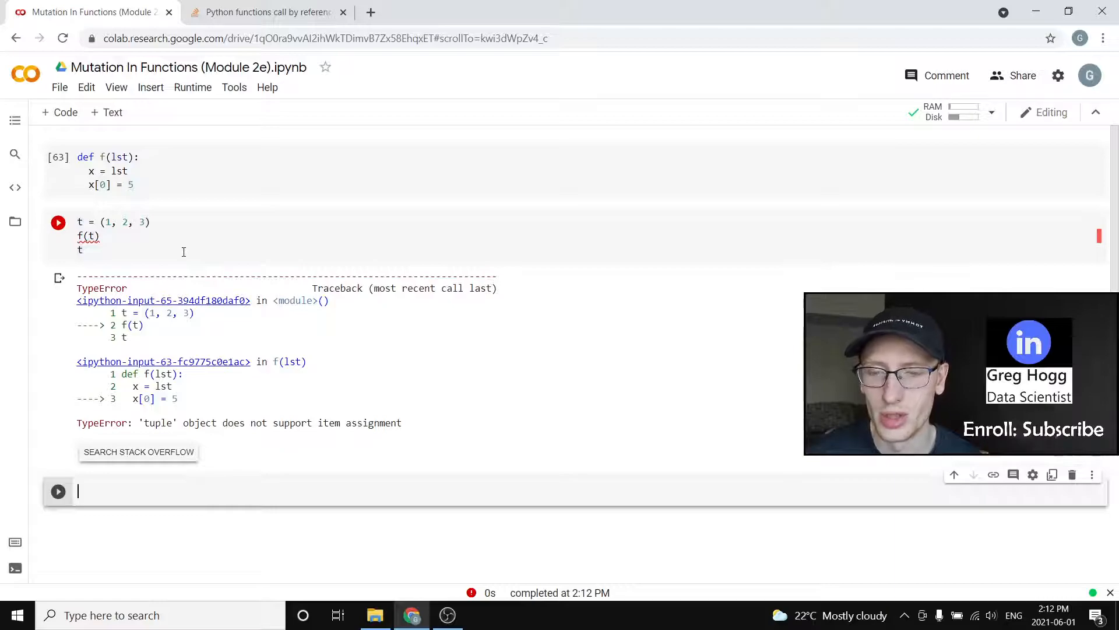
Step: Revisit the function cell and the lst = [1, 2, 3] test cell showing output [5, 2, 3]
{"action": "left_click", "coordinate": [140, 222]}
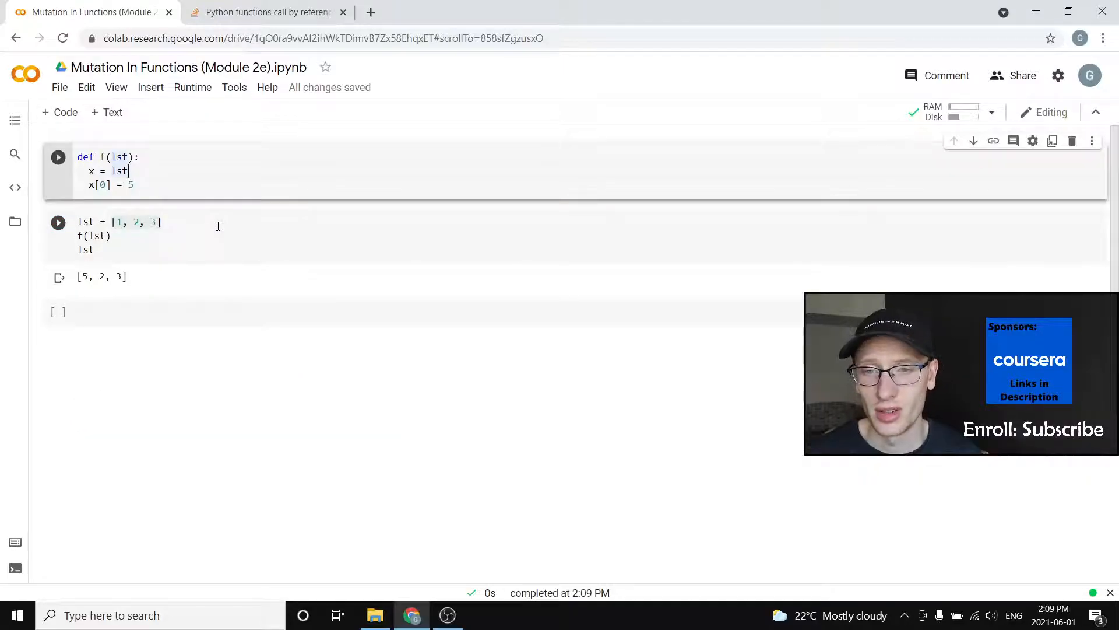
{"action": "left_click", "coordinate": [201, 257]}
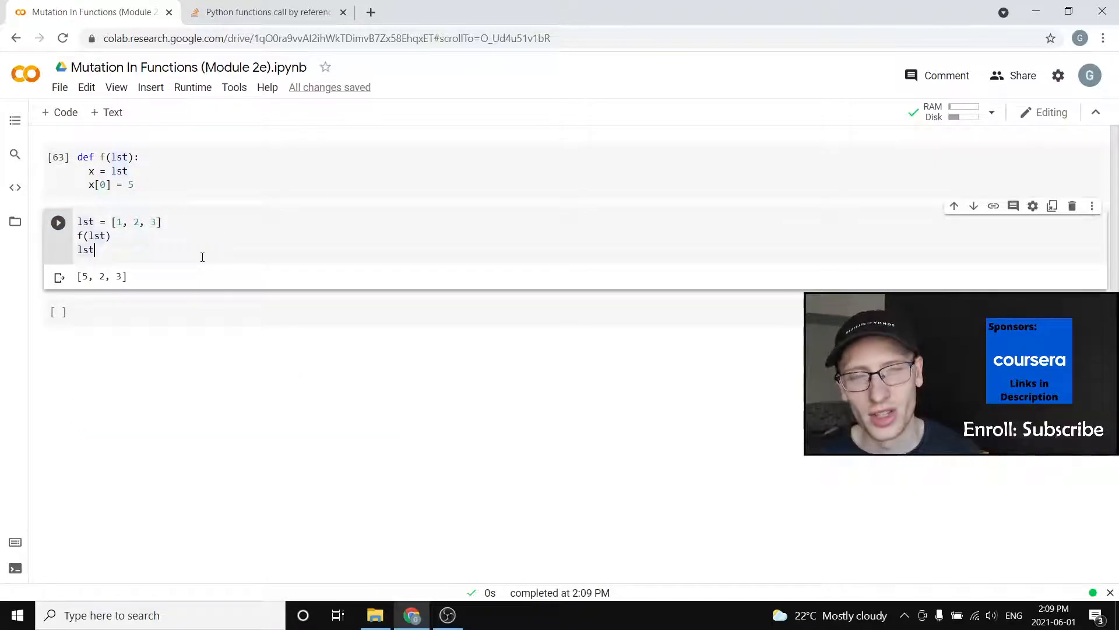